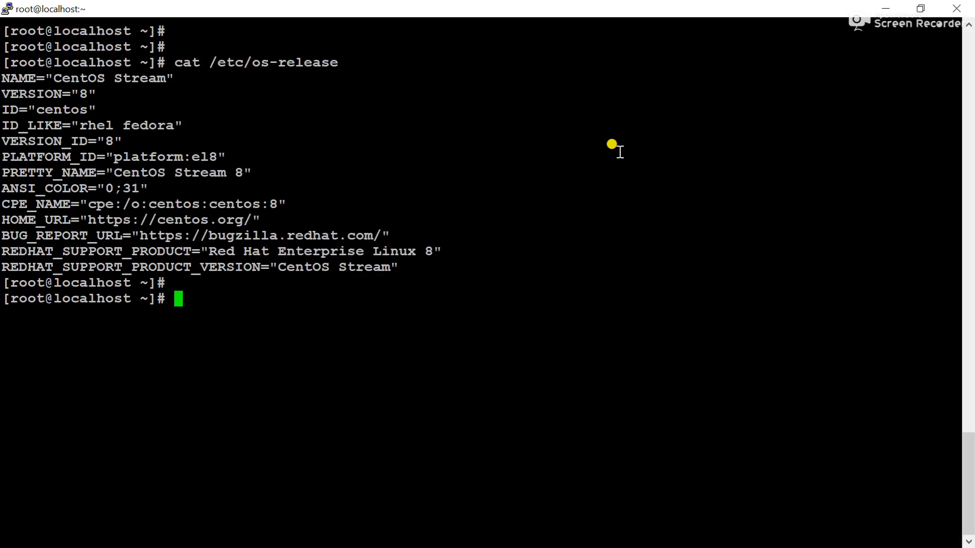
# Step: Type ls at the root prompt below the CentOS Stream 8 release details
pyautogui.write('ls')
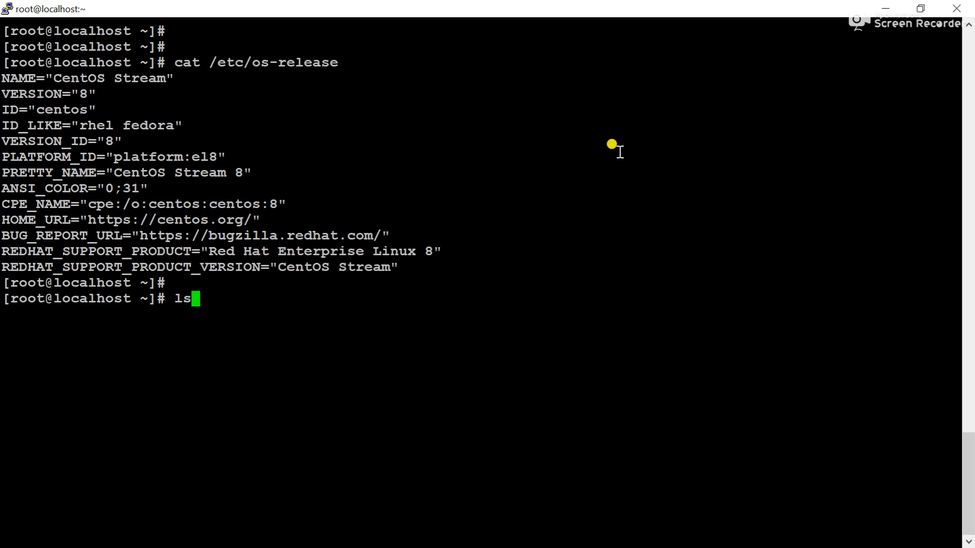
# Step: Run lsblk, then lsblk -f to reveal sda1's xfs filesystem and UUID
pyautogui.write('blk')
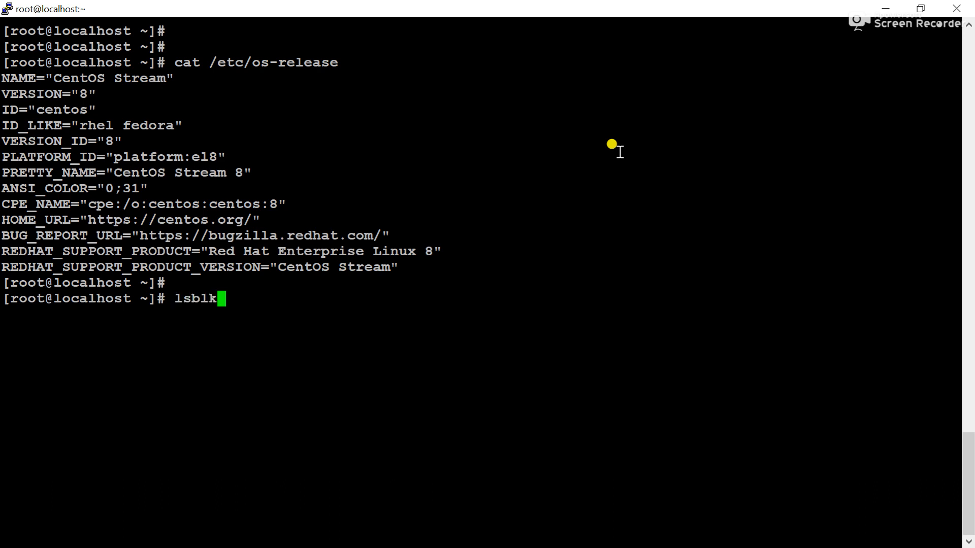
pyautogui.press('Return')
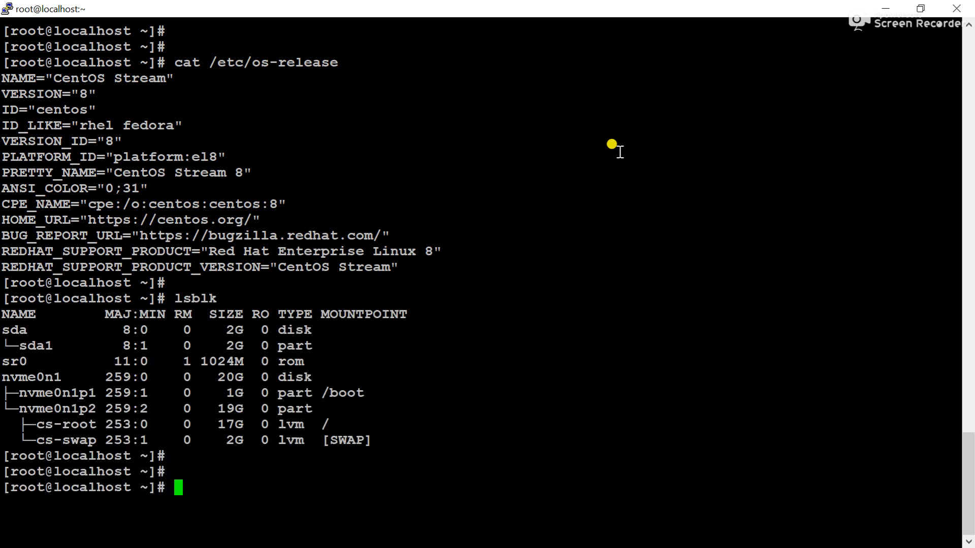
pyautogui.moveTo(19, 313)
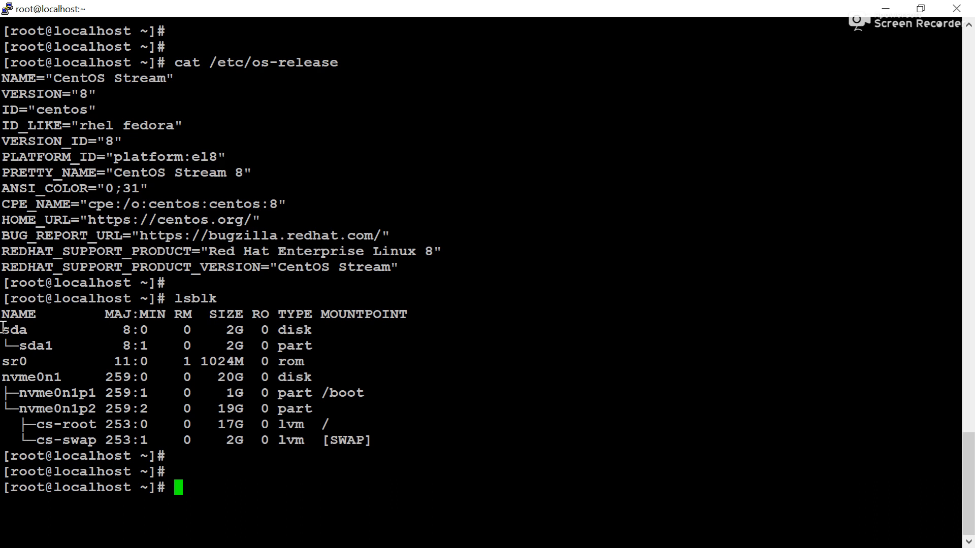
pyautogui.doubleClick(14, 330)
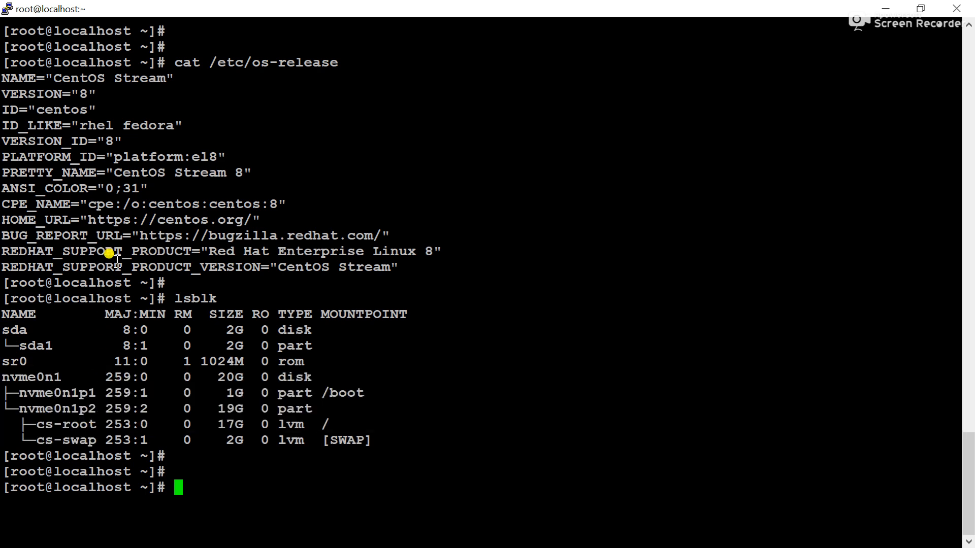
pyautogui.moveTo(112, 233)
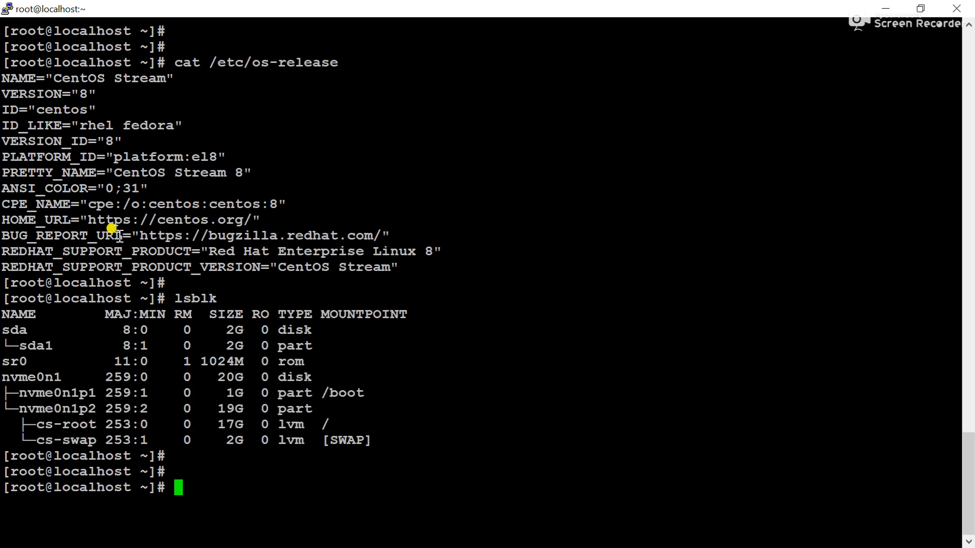
pyautogui.write('lsblk -f')
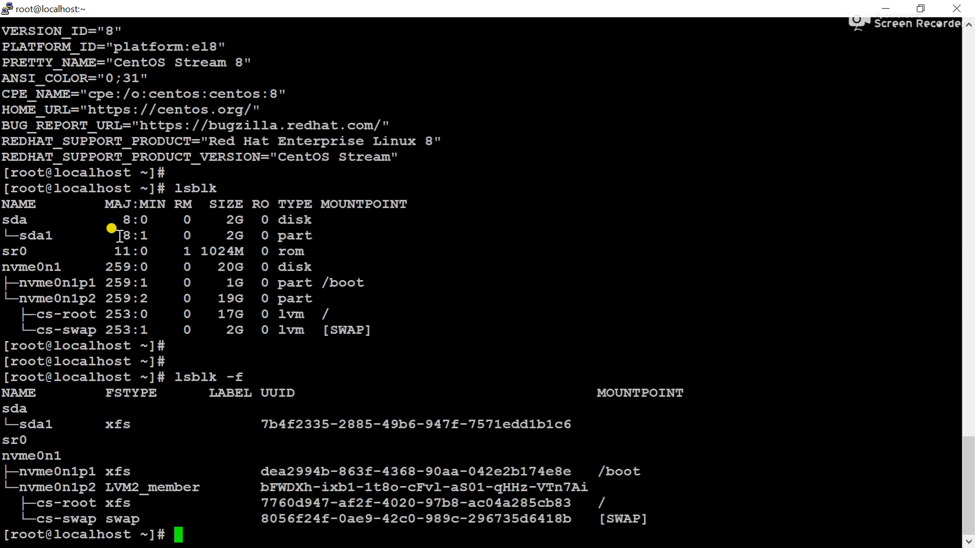
pyautogui.scroll(-3)
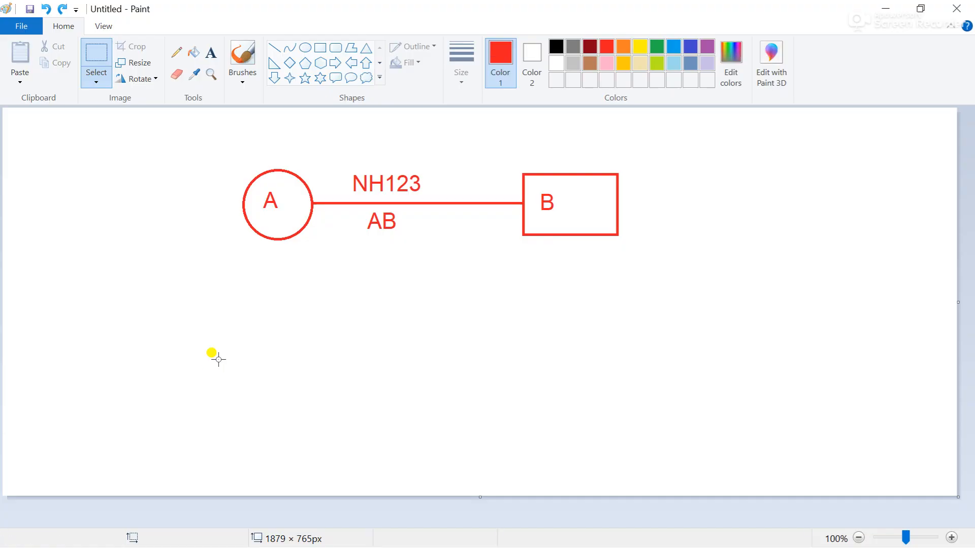
pyautogui.moveTo(243, 166)
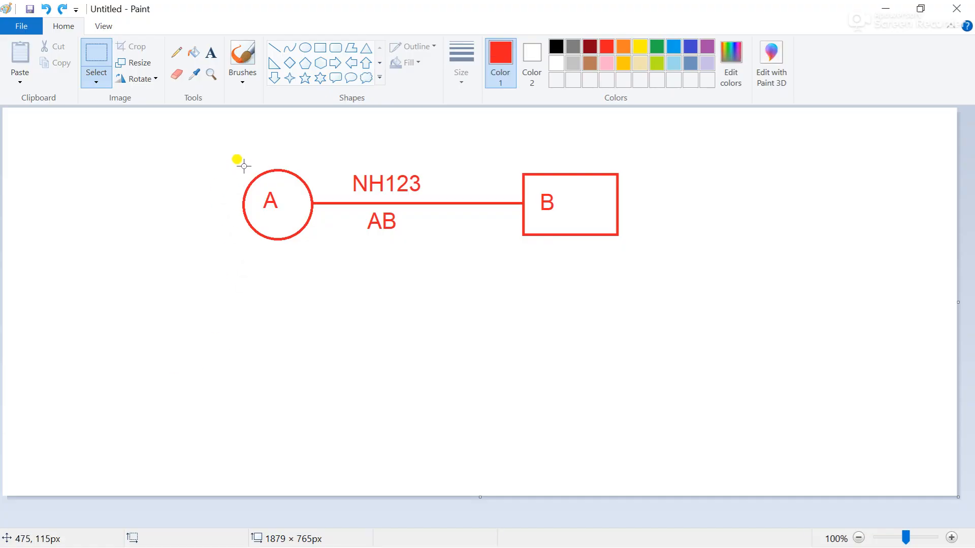
pyautogui.moveTo(510, 205)
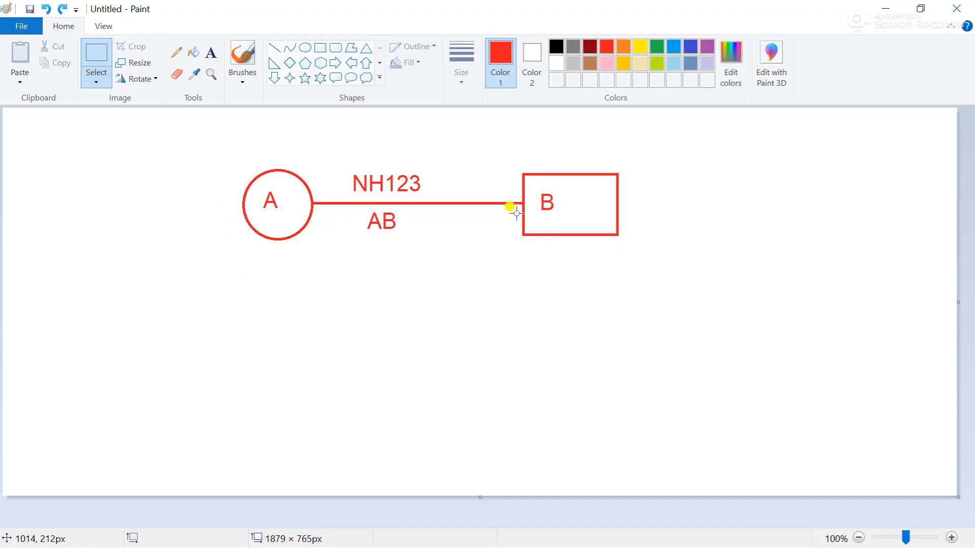
pyautogui.moveTo(373, 280)
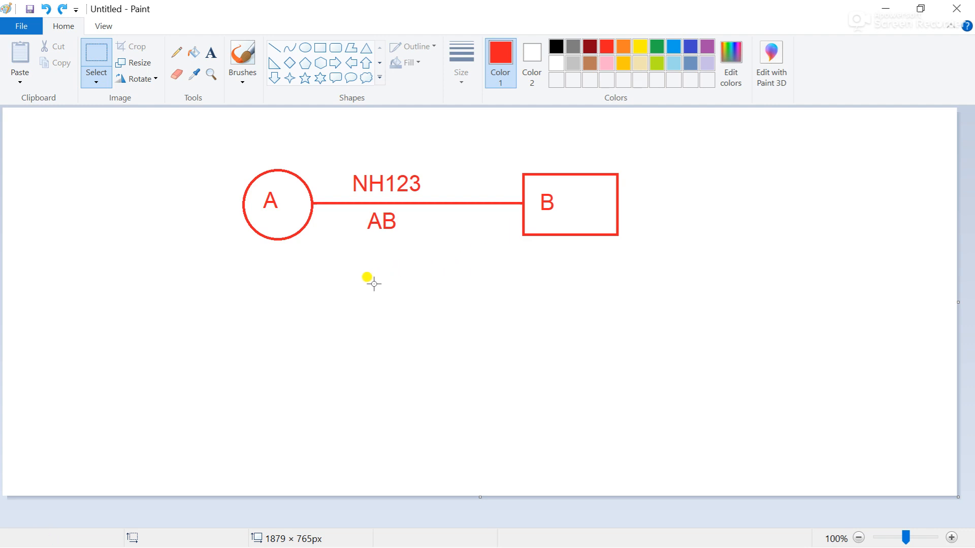
pyautogui.moveTo(262, 209)
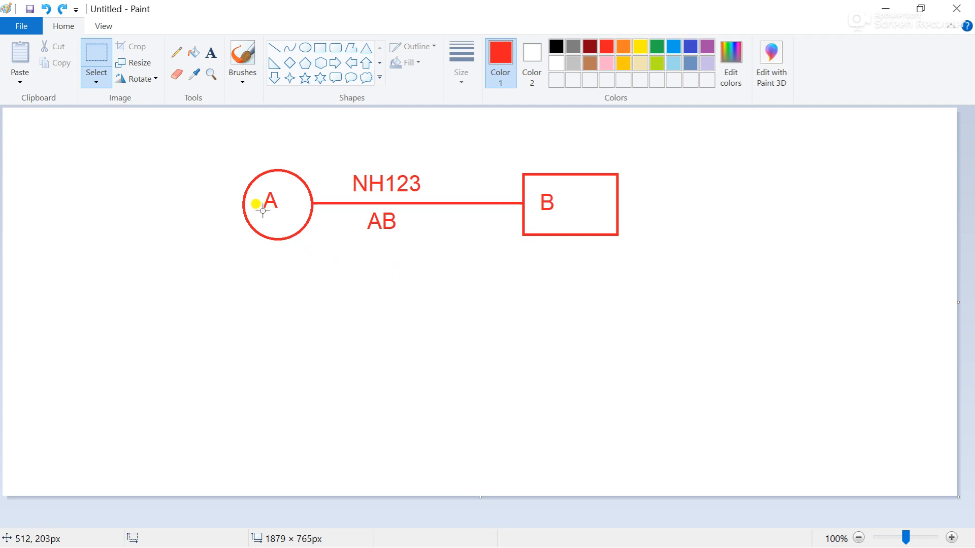
pyautogui.moveTo(304, 215)
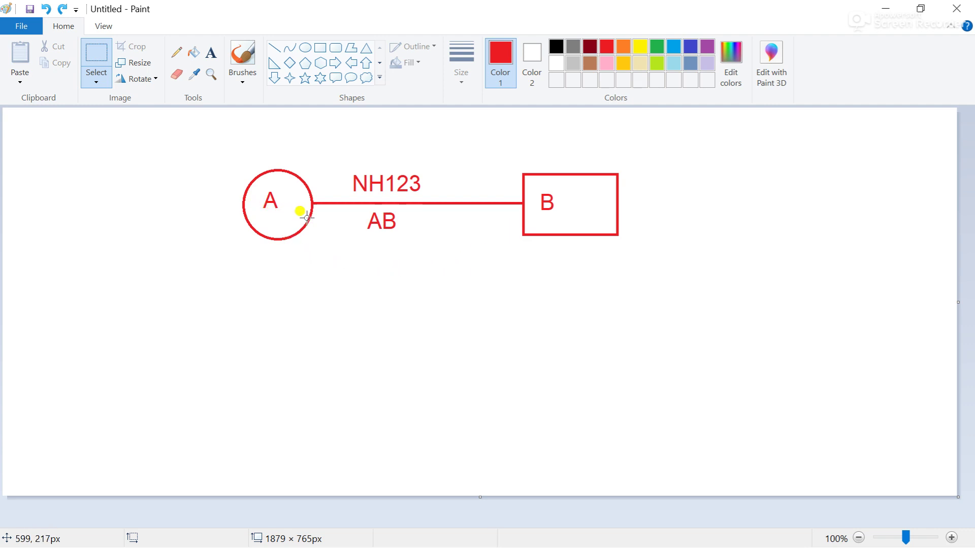
pyautogui.moveTo(512, 202)
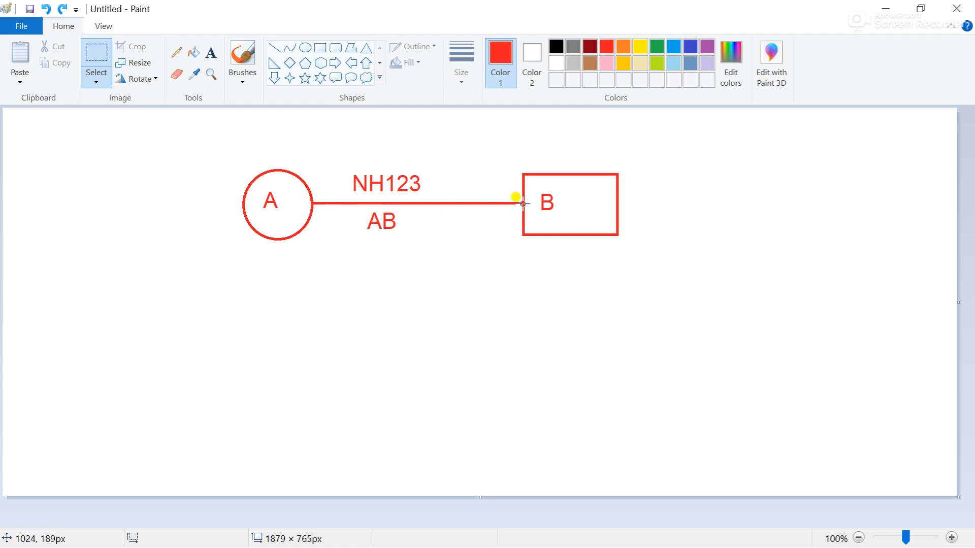
pyautogui.moveTo(353, 198)
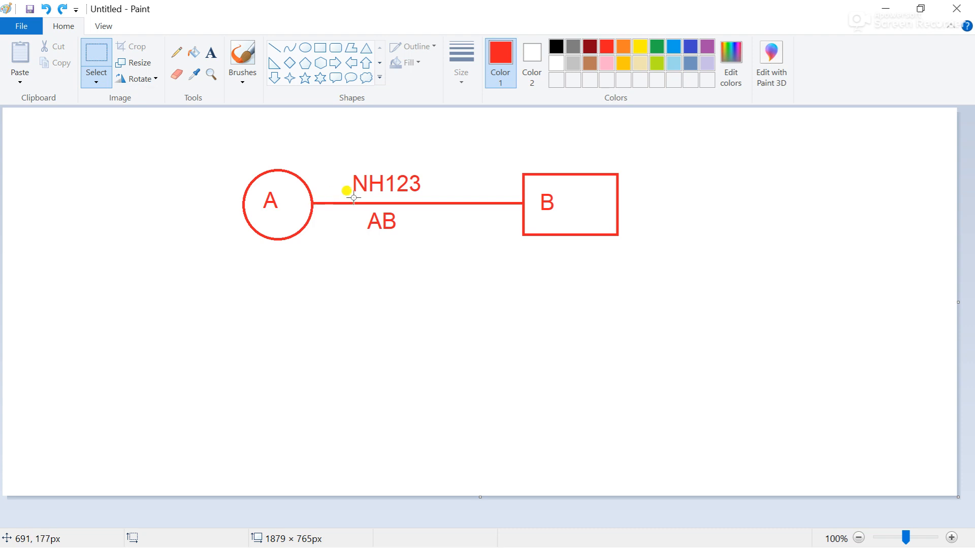
pyautogui.moveTo(343, 164)
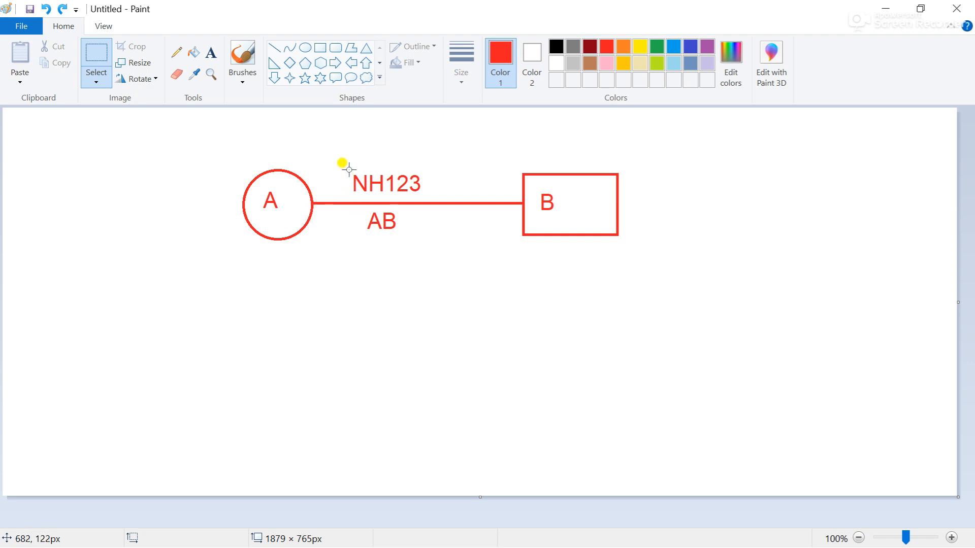
pyautogui.moveTo(343, 161)
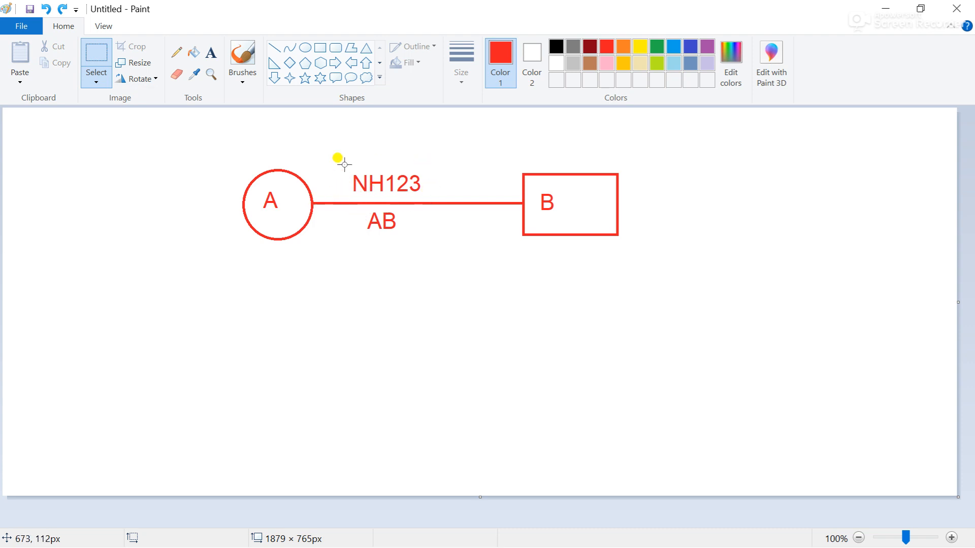
pyautogui.moveTo(364, 226)
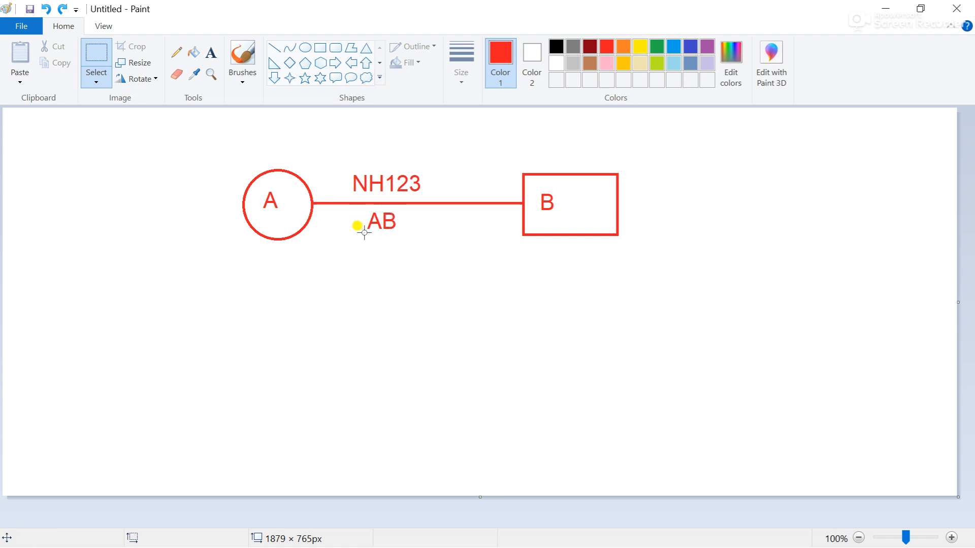
pyautogui.moveTo(393, 241)
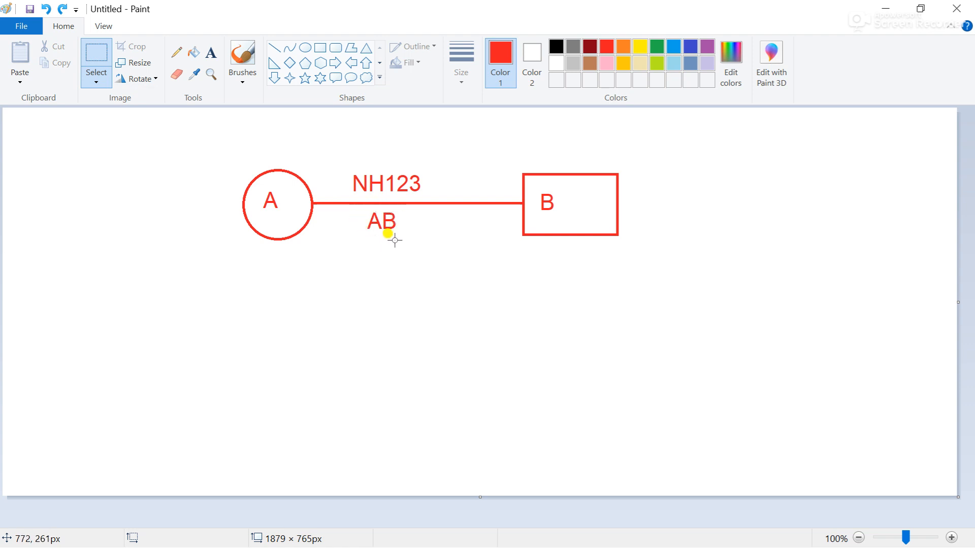
pyautogui.moveTo(357, 201)
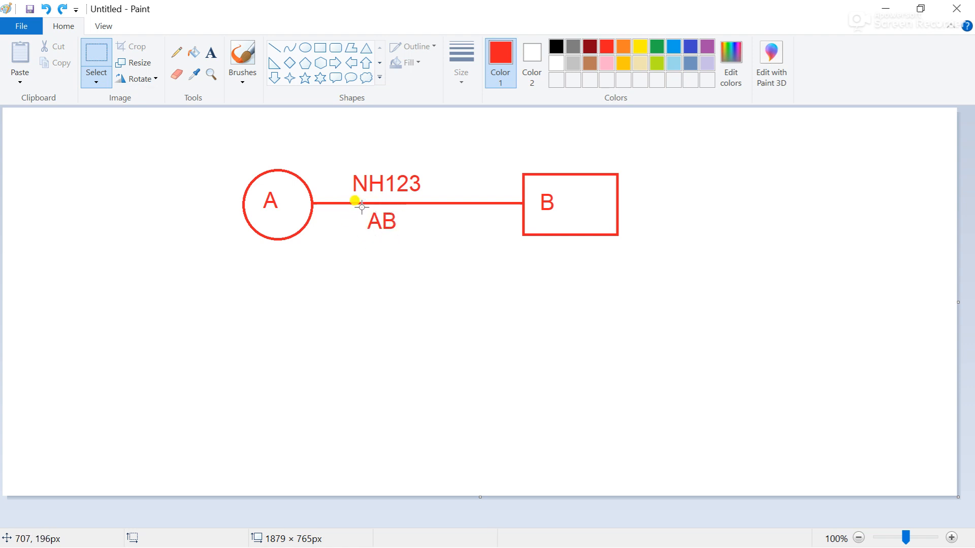
pyautogui.moveTo(361, 210)
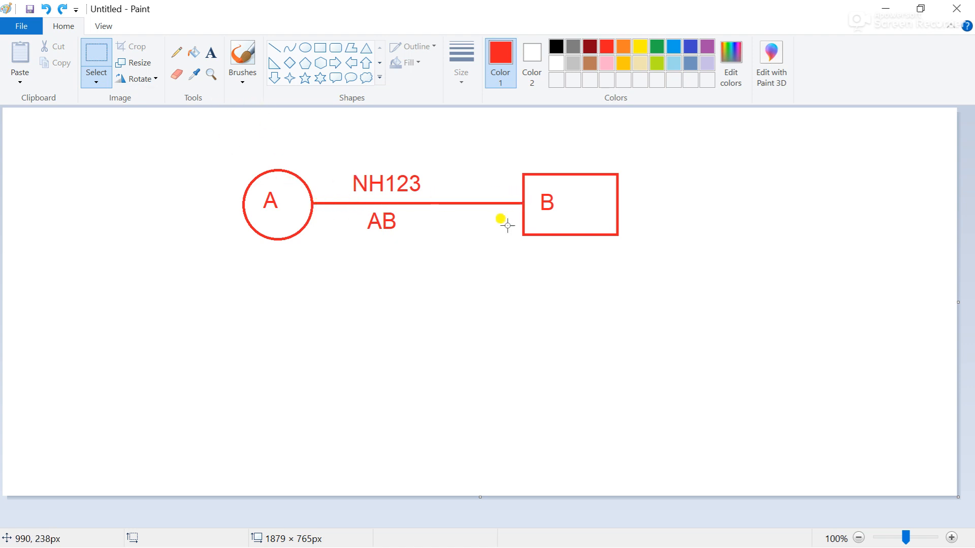
pyautogui.moveTo(498, 241)
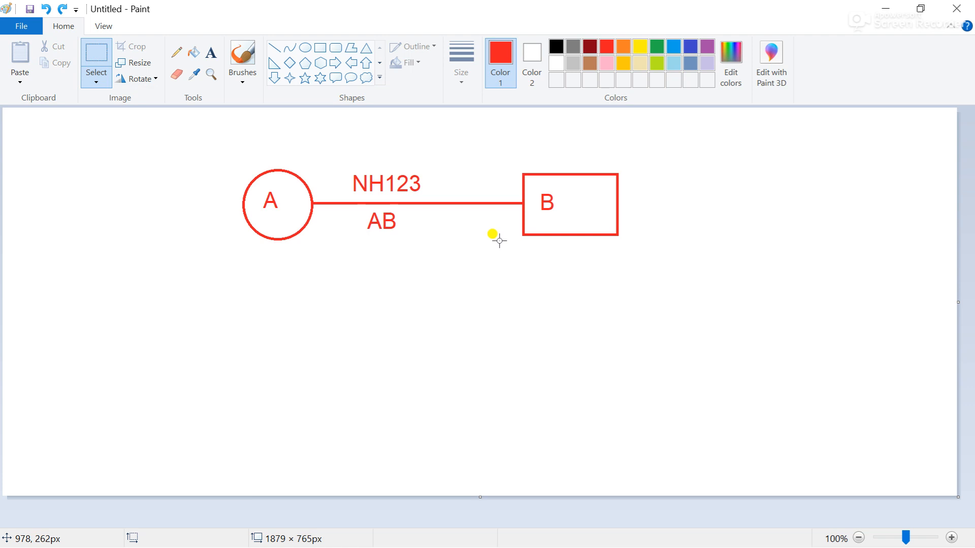
pyautogui.moveTo(354, 255)
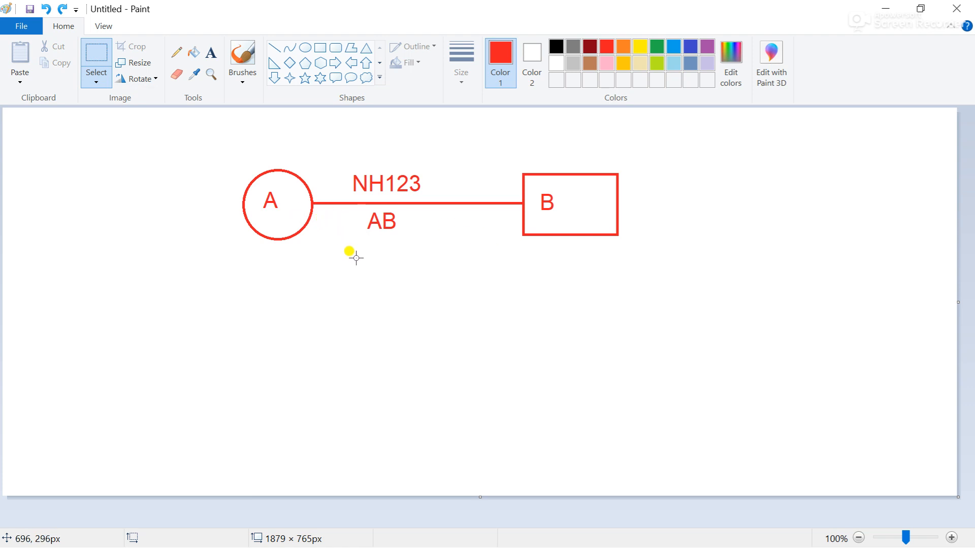
pyautogui.moveTo(354, 258)
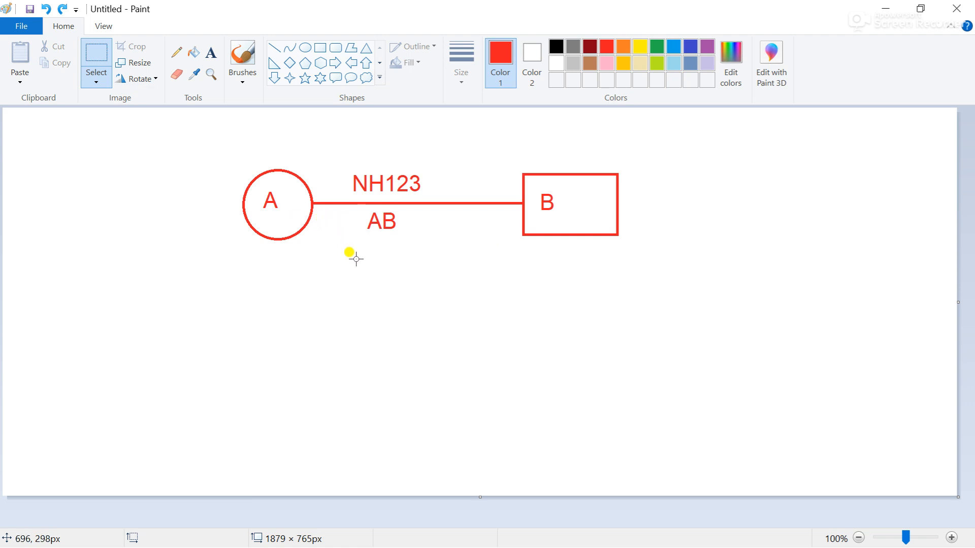
pyautogui.moveTo(355, 186)
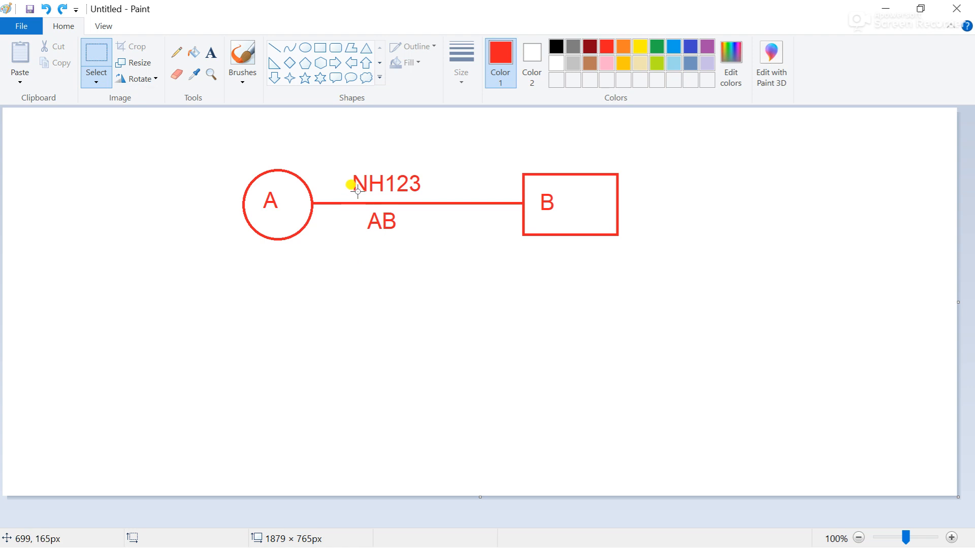
pyautogui.moveTo(348, 169)
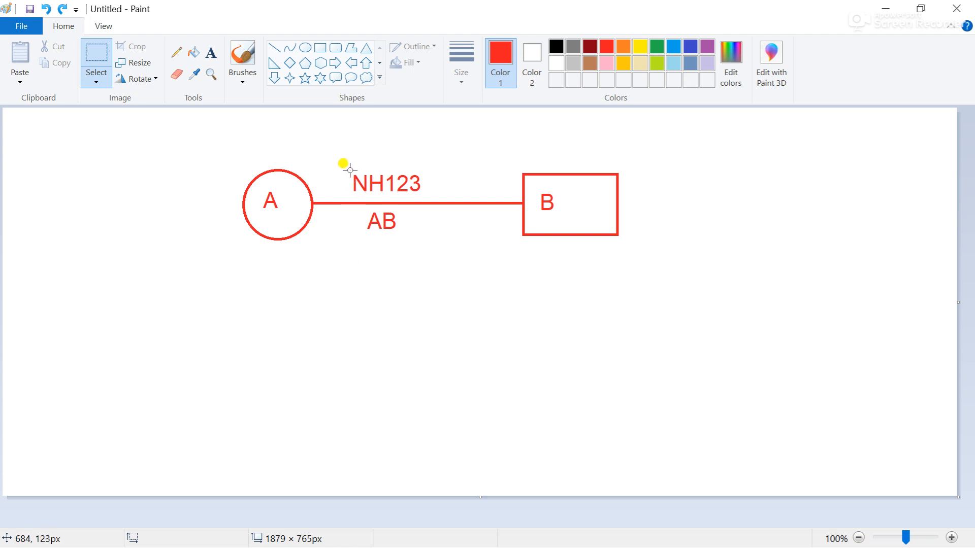
pyautogui.moveTo(347, 191)
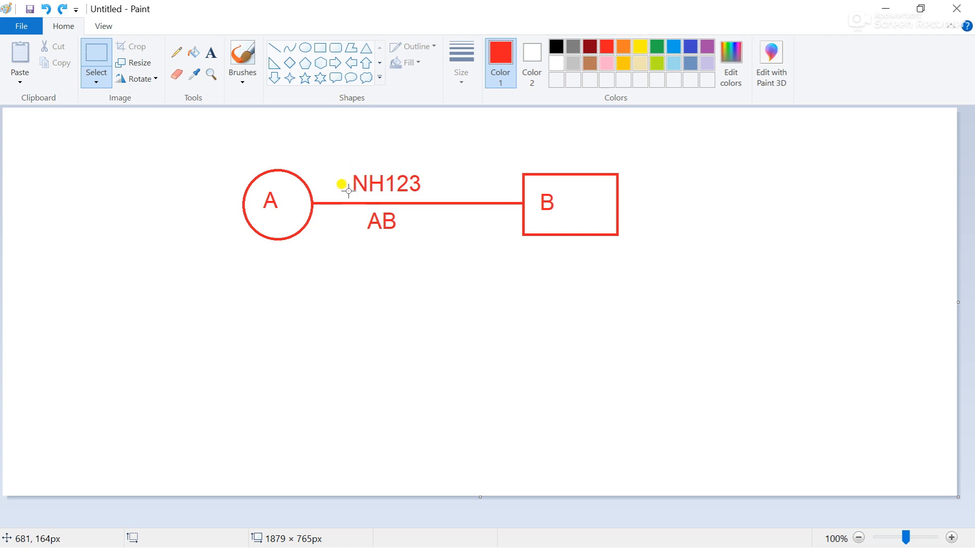
pyautogui.moveTo(338, 173)
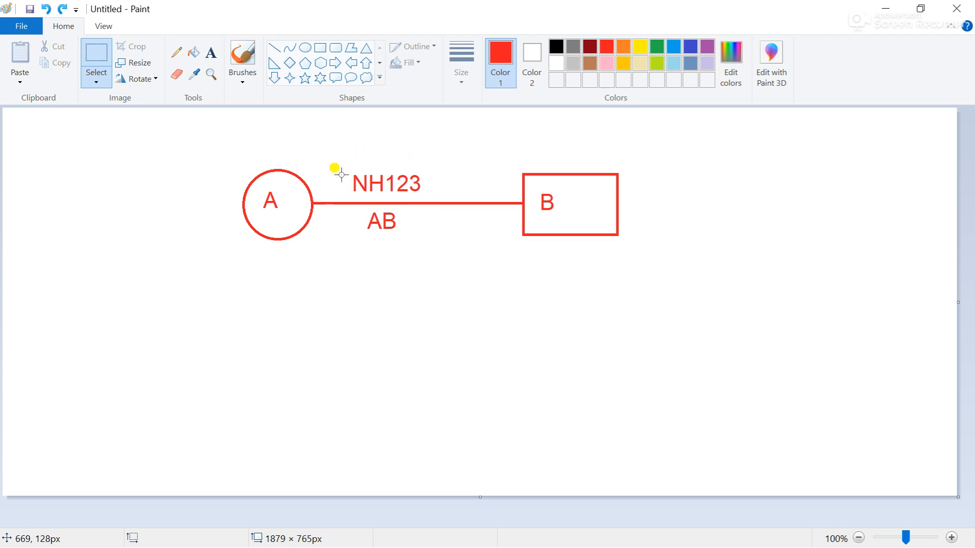
pyautogui.moveTo(348, 189)
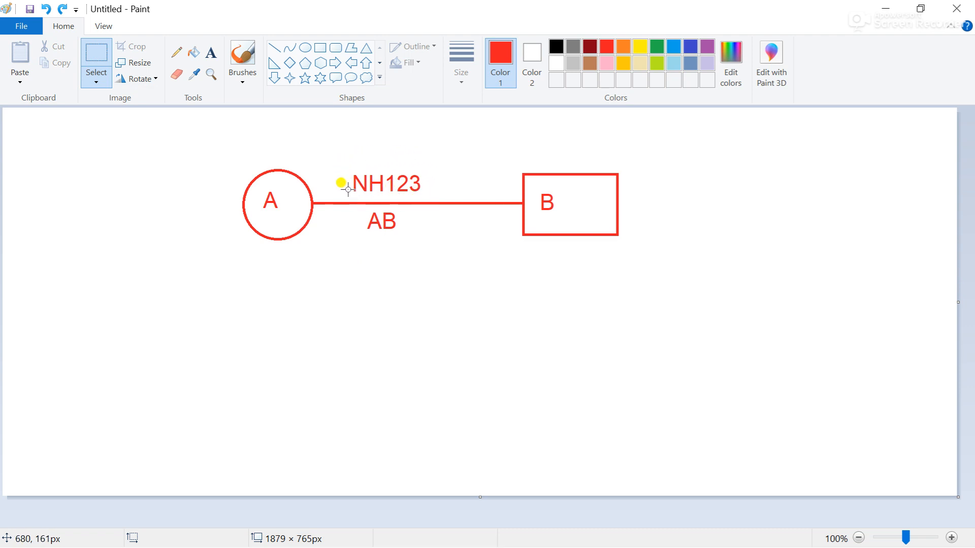
pyautogui.moveTo(273, 205)
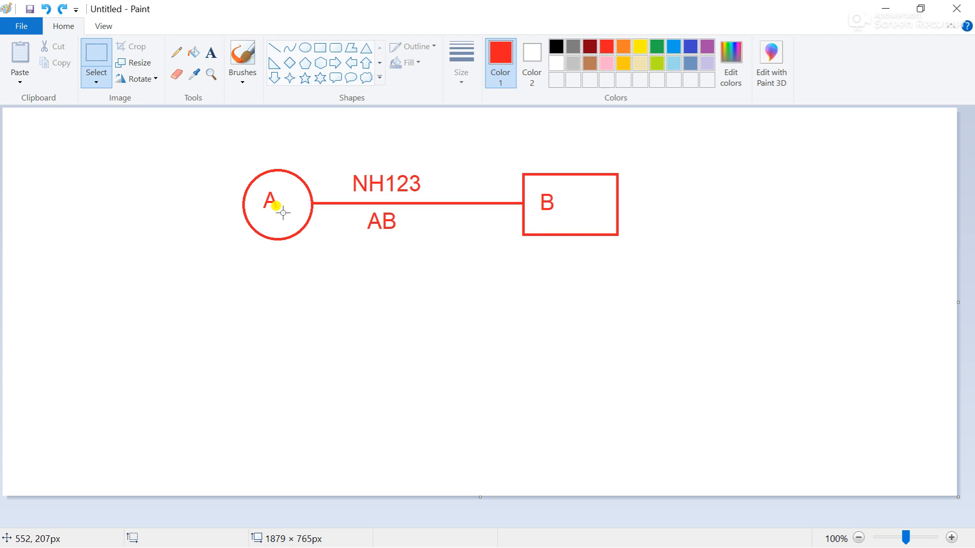
pyautogui.moveTo(549, 210)
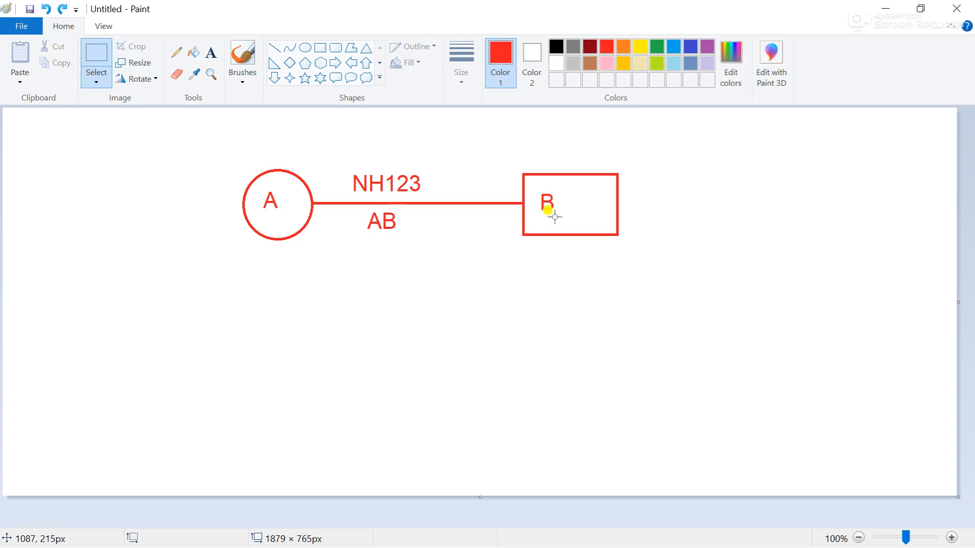
pyautogui.moveTo(550, 210)
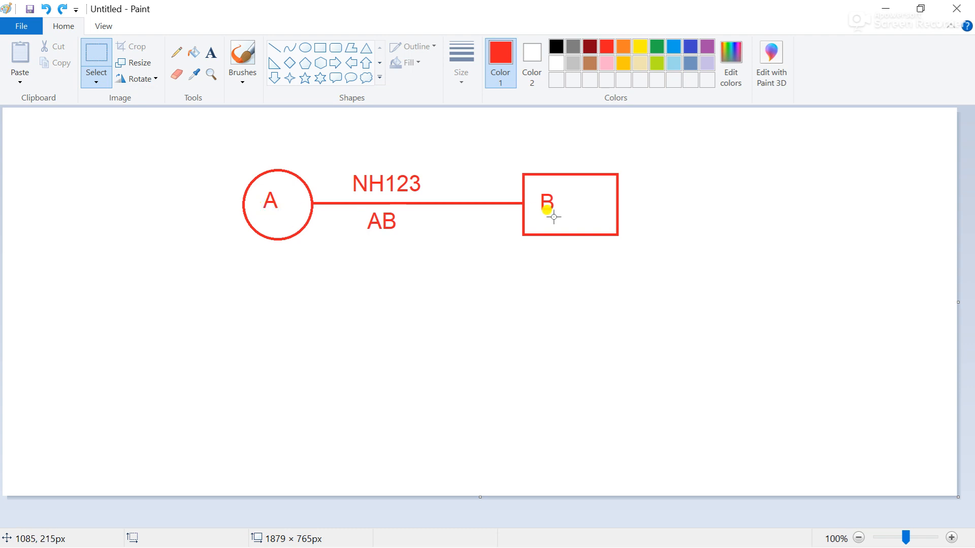
pyautogui.moveTo(384, 180)
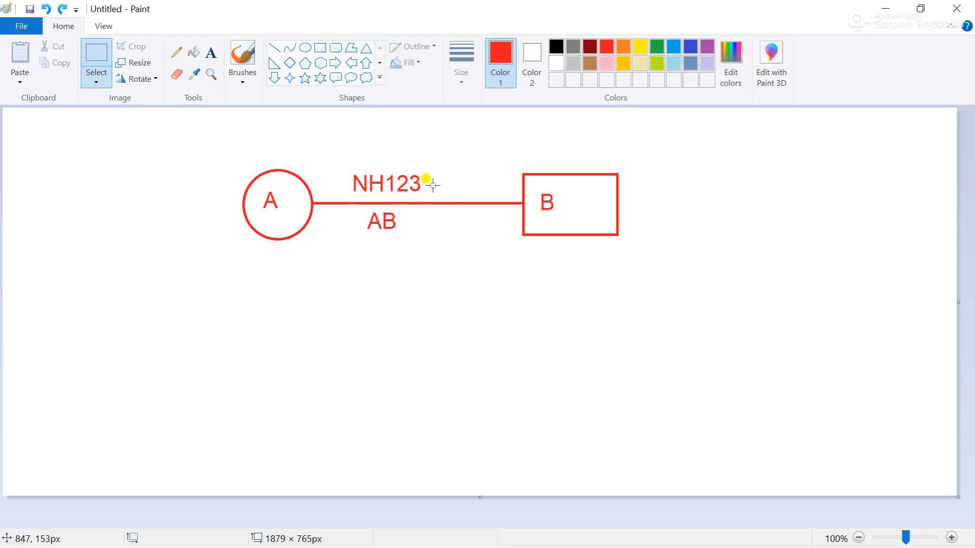
pyautogui.moveTo(420, 191)
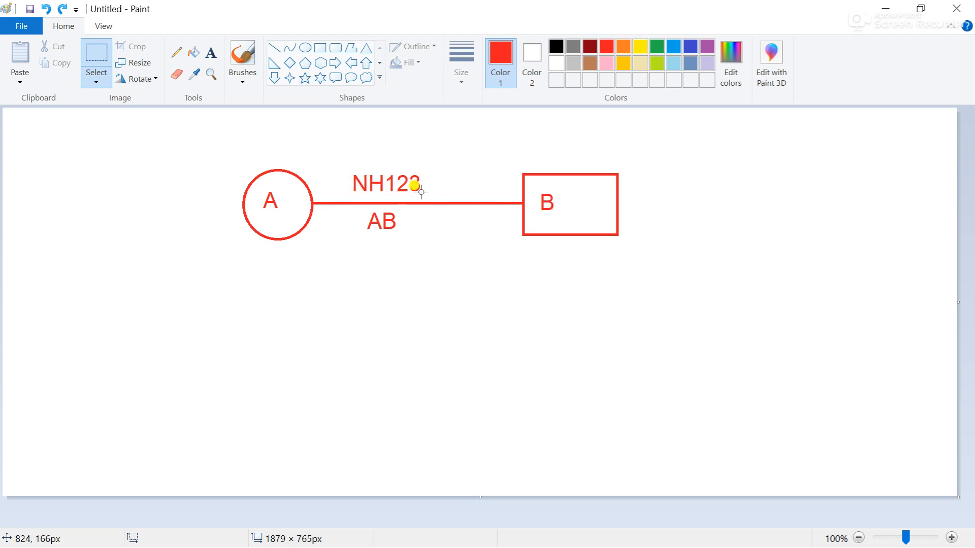
pyautogui.moveTo(353, 182)
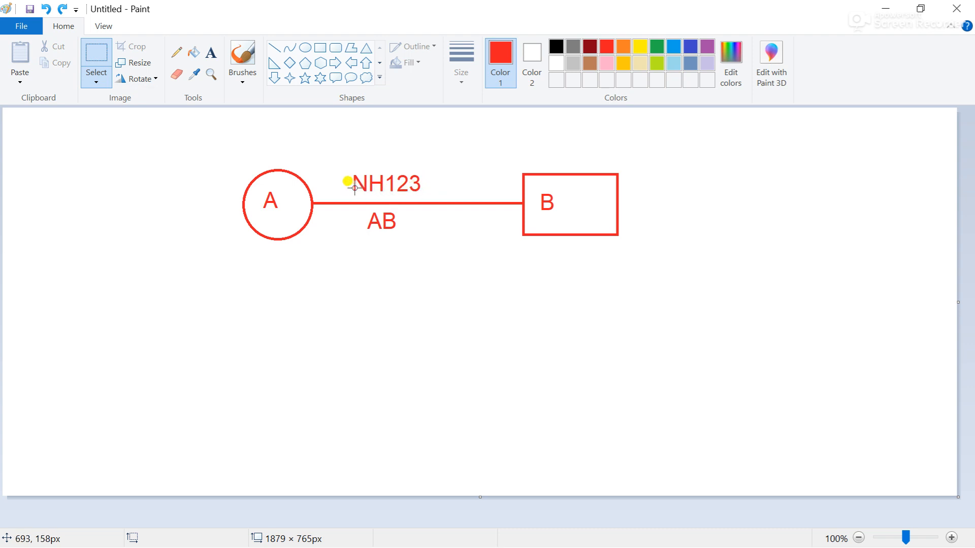
pyautogui.moveTo(353, 213)
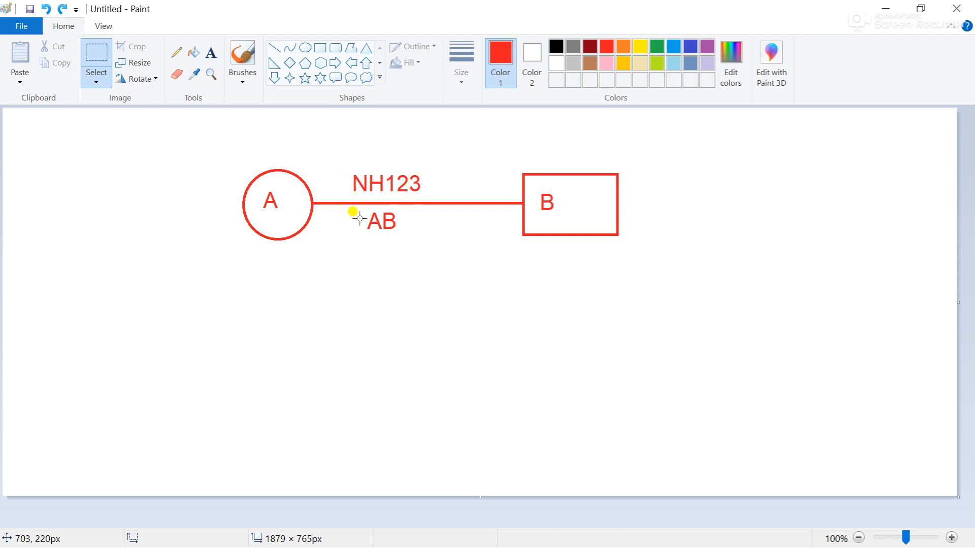
pyautogui.moveTo(396, 223)
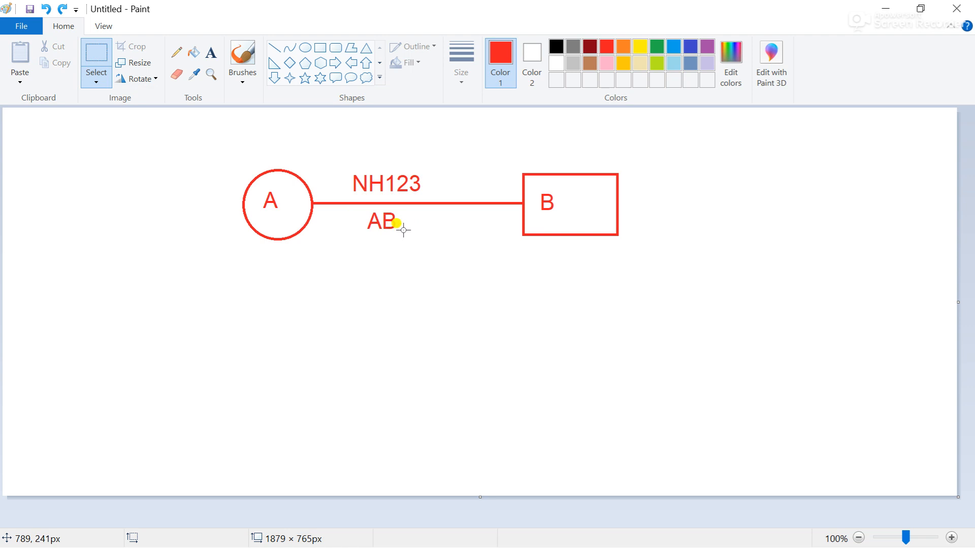
pyautogui.moveTo(401, 229)
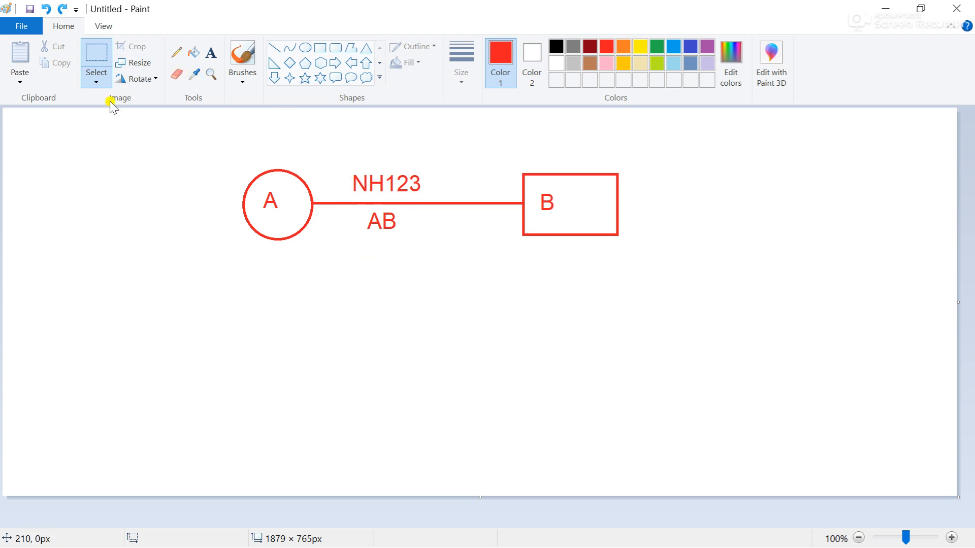
pyautogui.moveTo(330, 176)
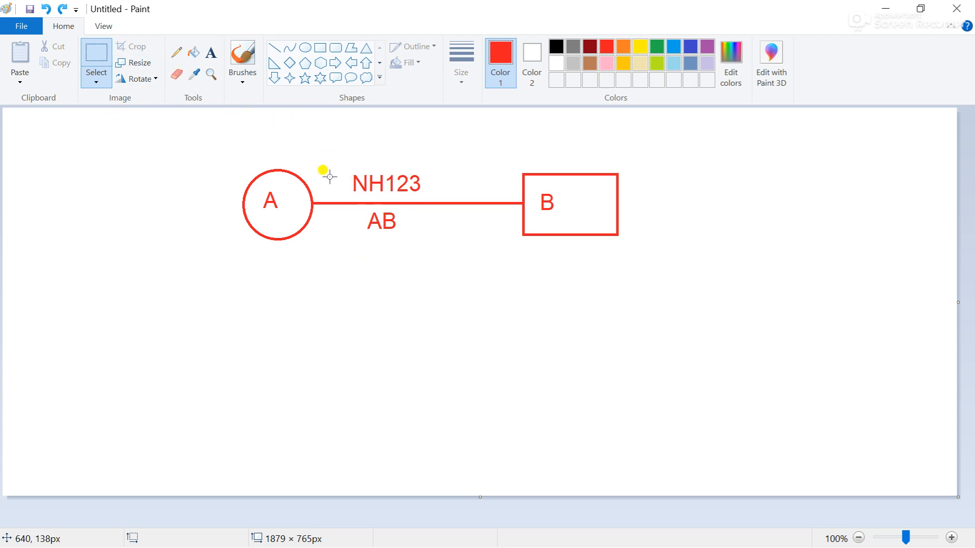
pyautogui.moveTo(579, 205)
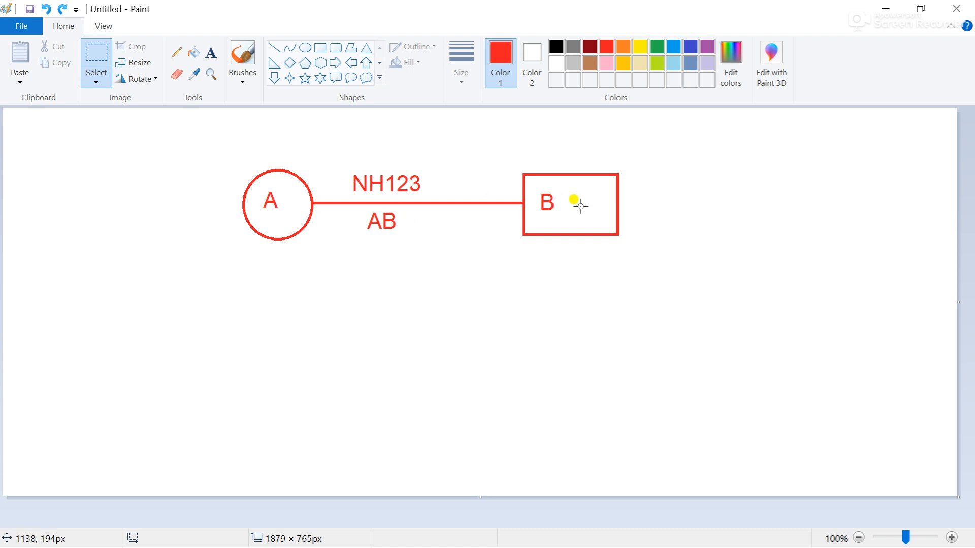
pyautogui.moveTo(341, 163)
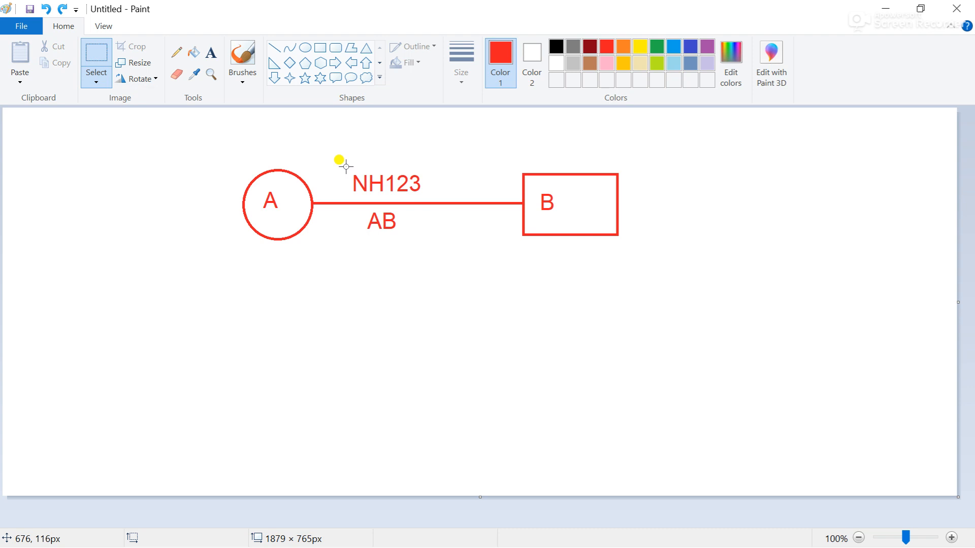
pyautogui.moveTo(346, 205)
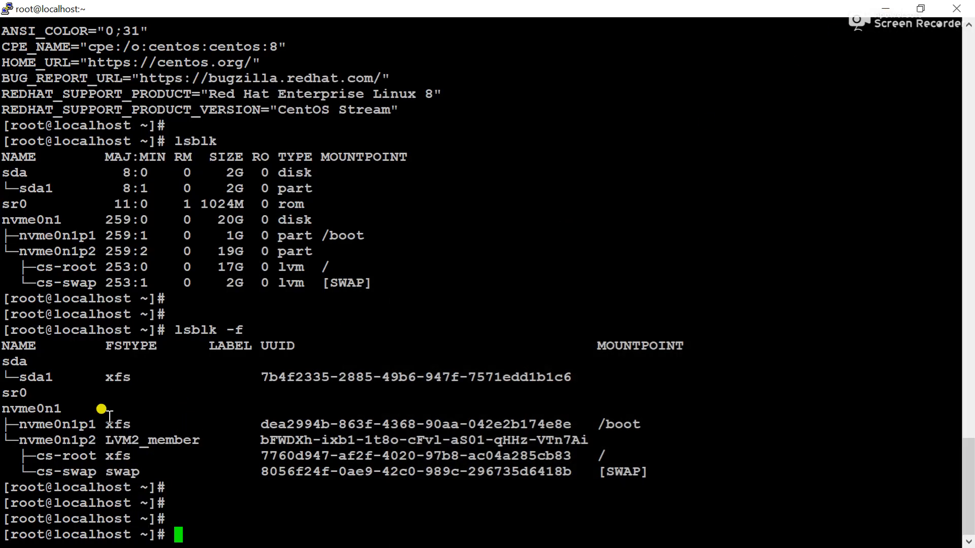
pyautogui.doubleClick(34, 376)
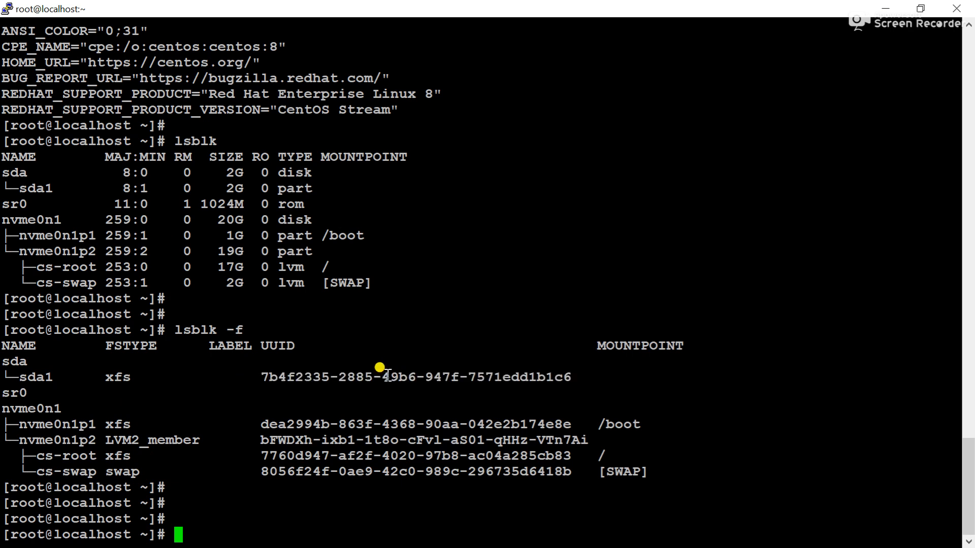
pyautogui.moveTo(297, 462)
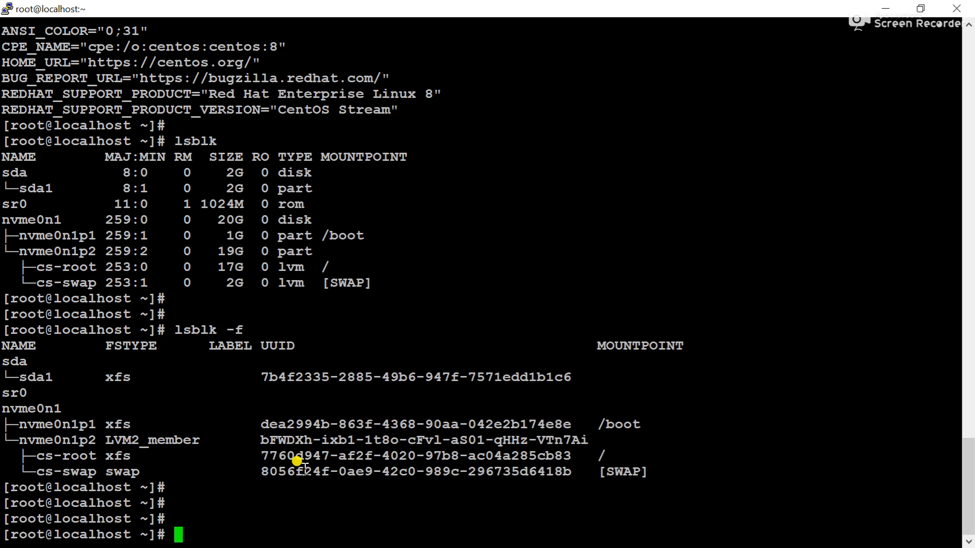
pyautogui.moveTo(305, 426)
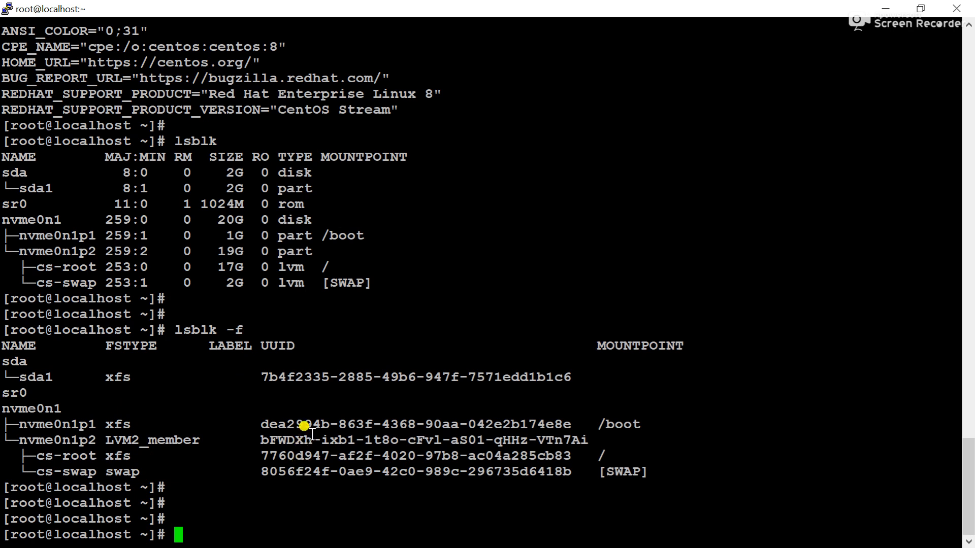
pyautogui.moveTo(300, 412)
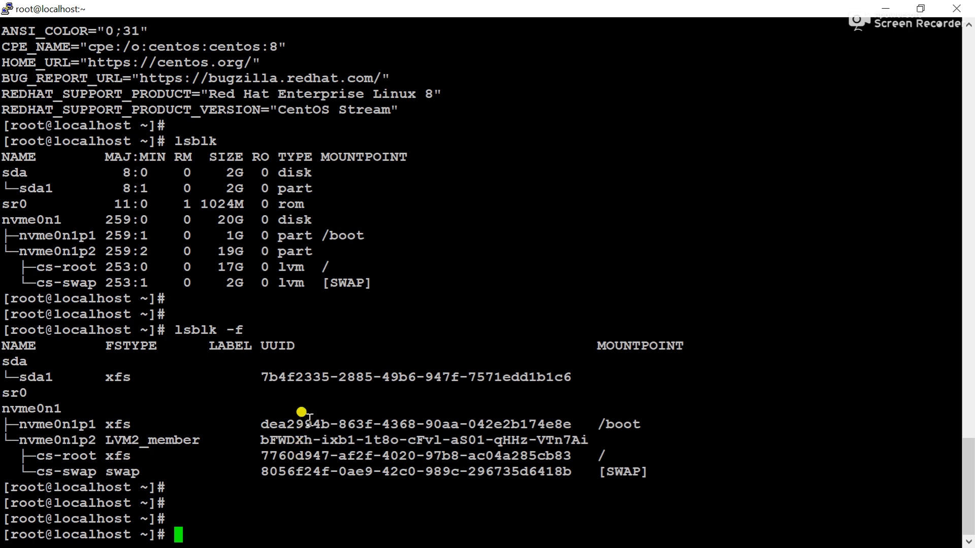
pyautogui.moveTo(254, 393)
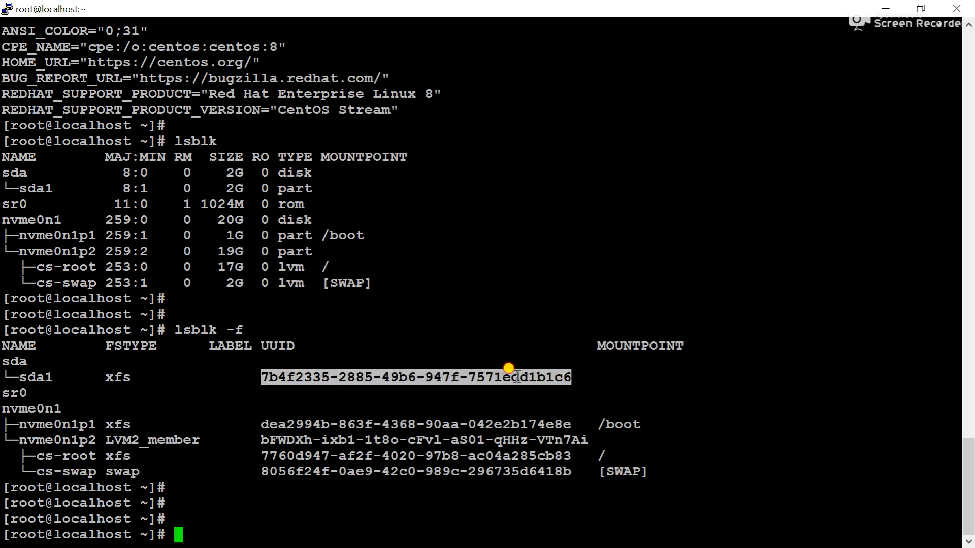
pyautogui.click(515, 376)
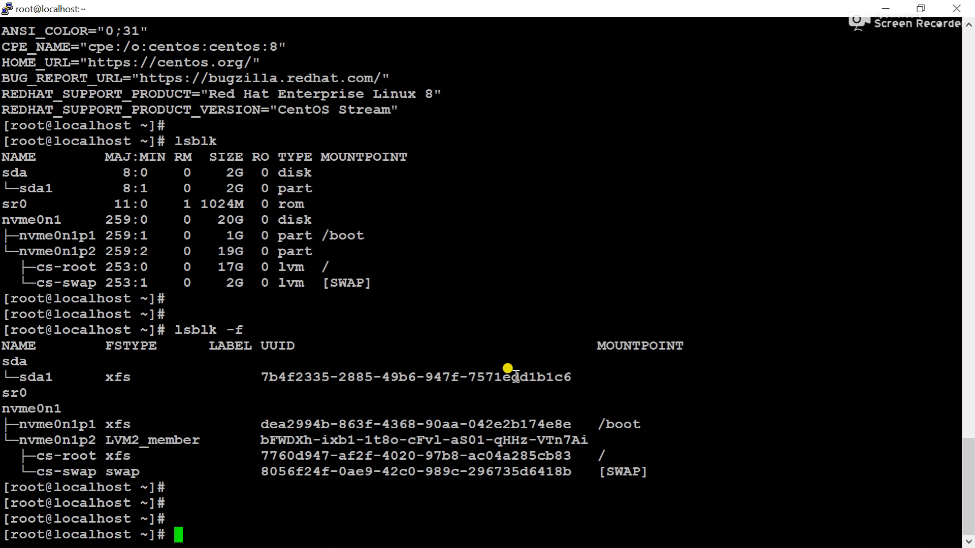
pyautogui.moveTo(99, 374)
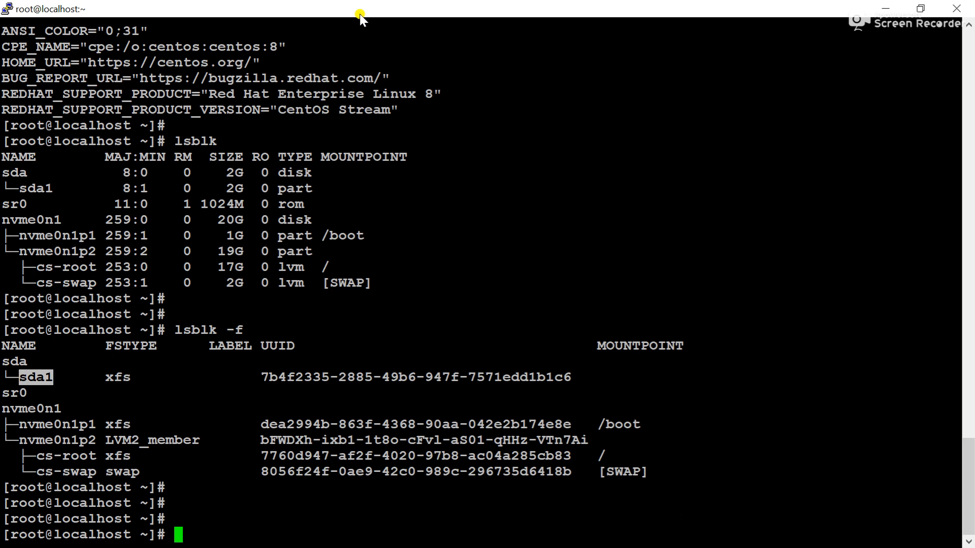
pyautogui.moveTo(125, 255)
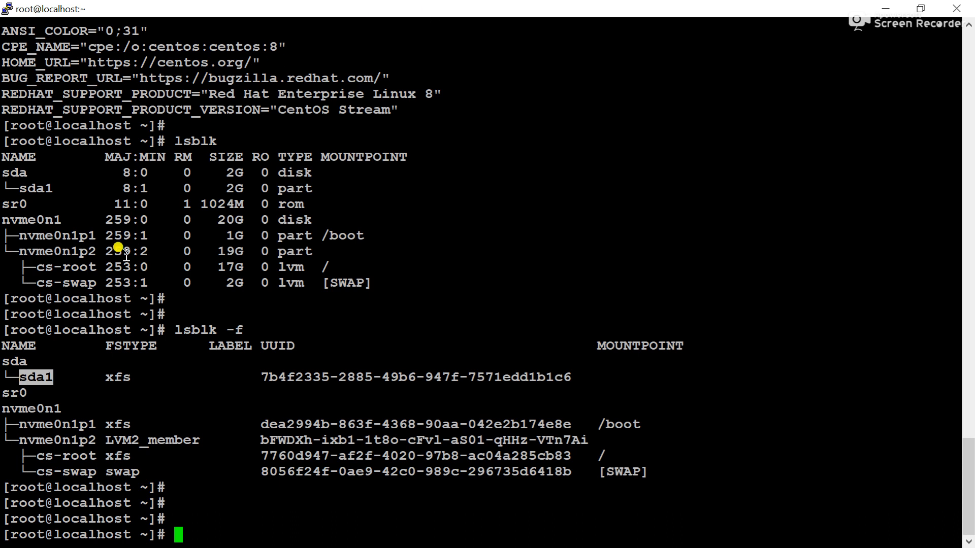
pyautogui.moveTo(45, 378)
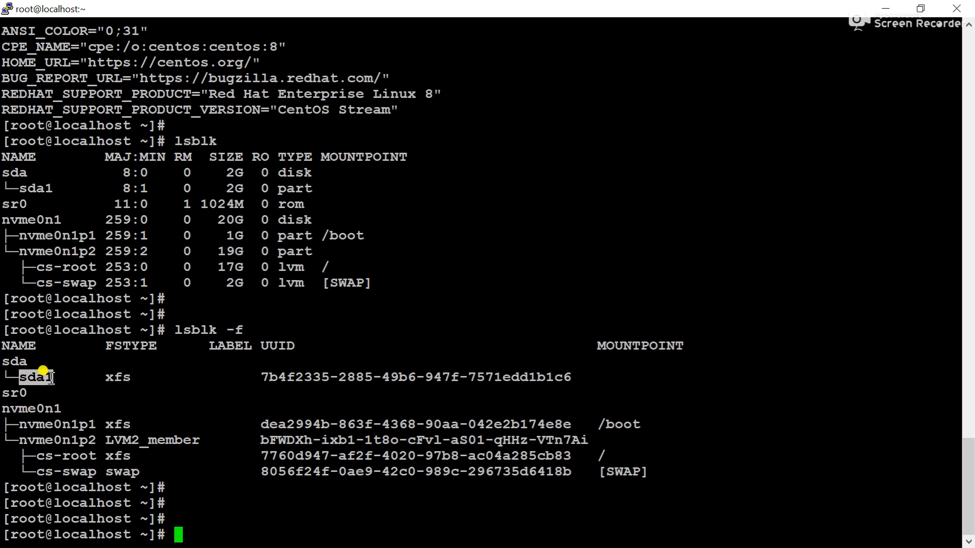
pyautogui.moveTo(64, 456)
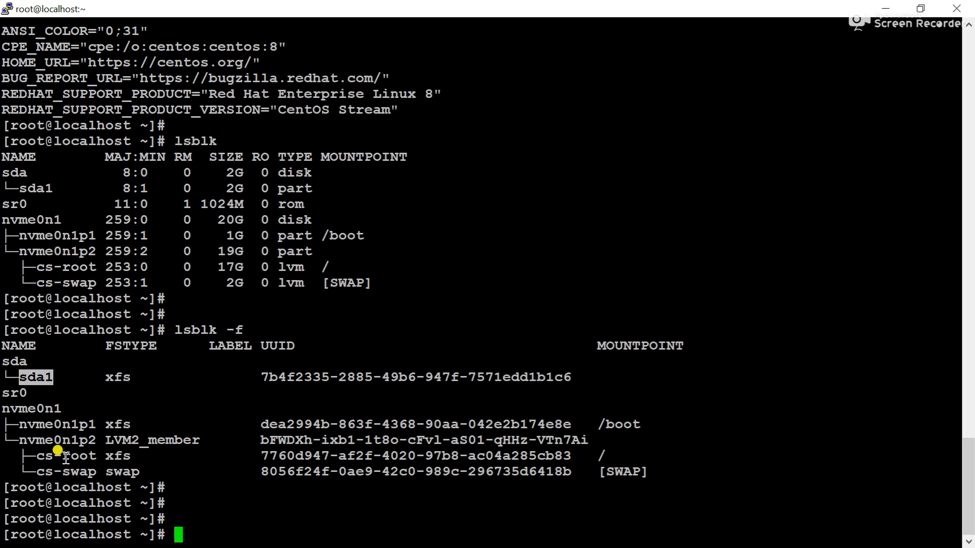
pyautogui.moveTo(223, 396)
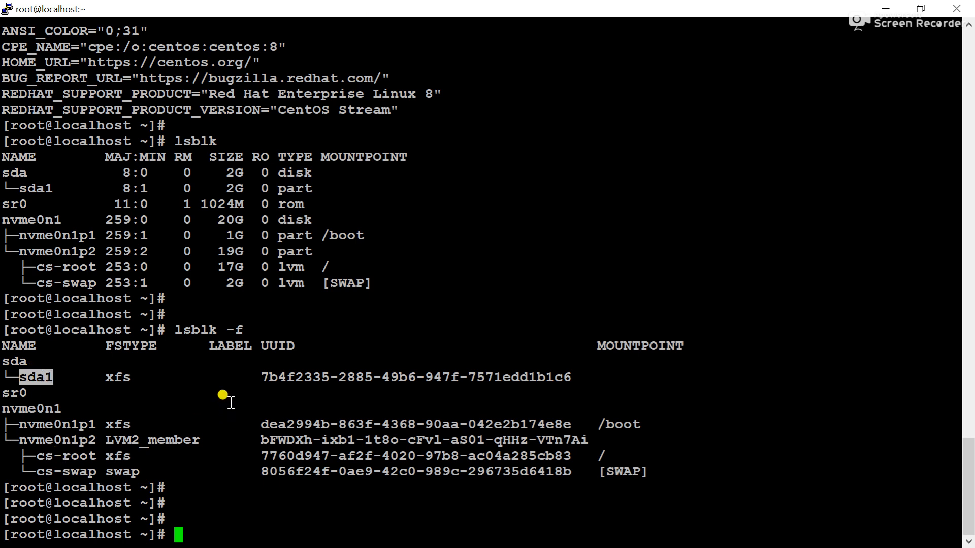
pyautogui.moveTo(272, 355)
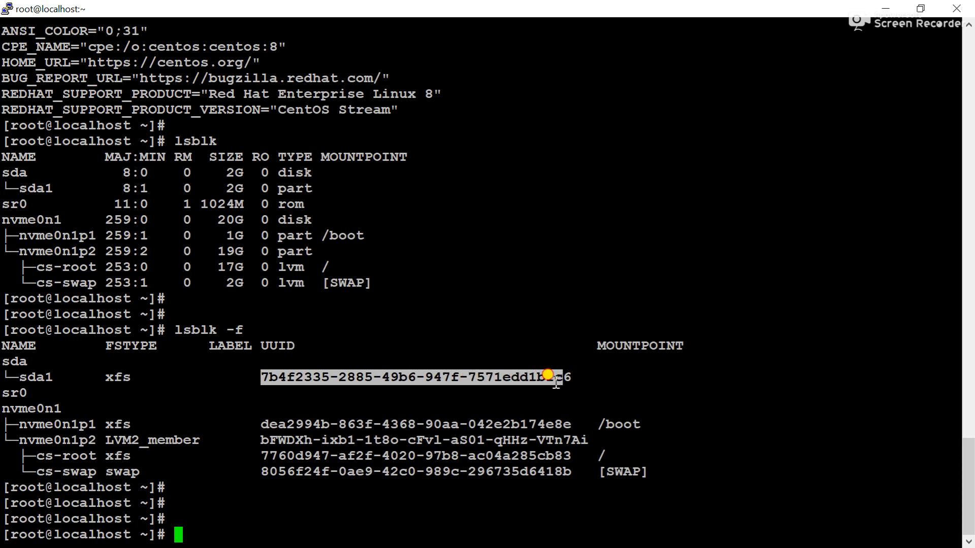
pyautogui.moveTo(399, 313)
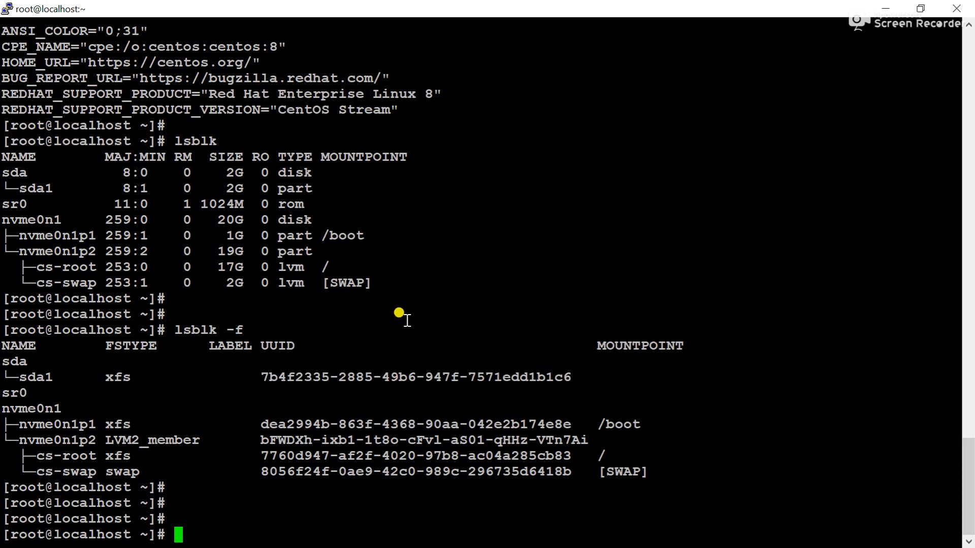
pyautogui.moveTo(262, 364)
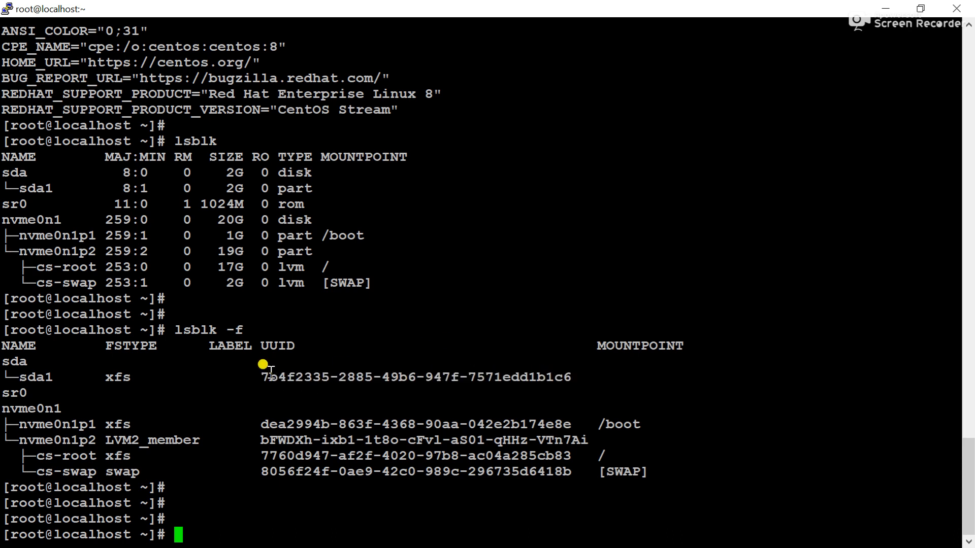
pyautogui.moveTo(16, 377)
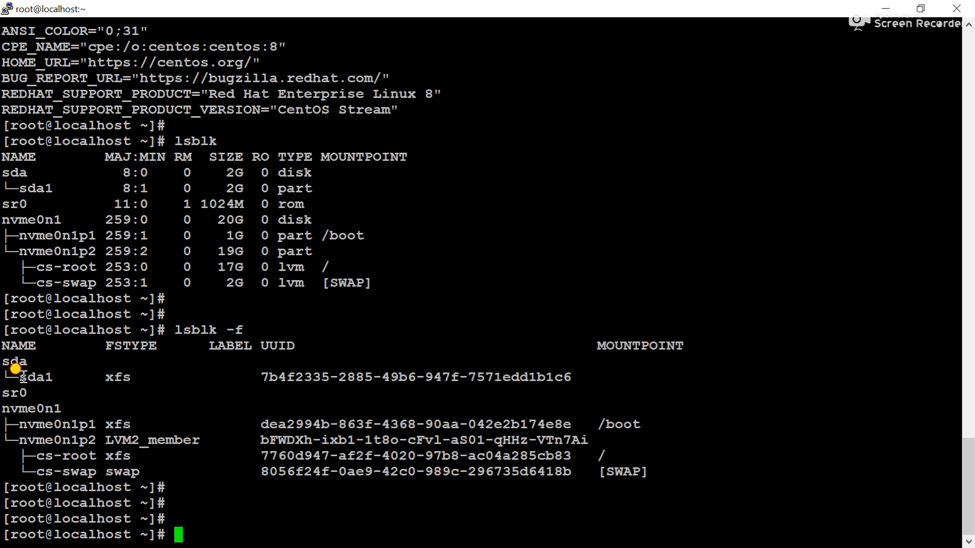
pyautogui.doubleClick(36, 376)
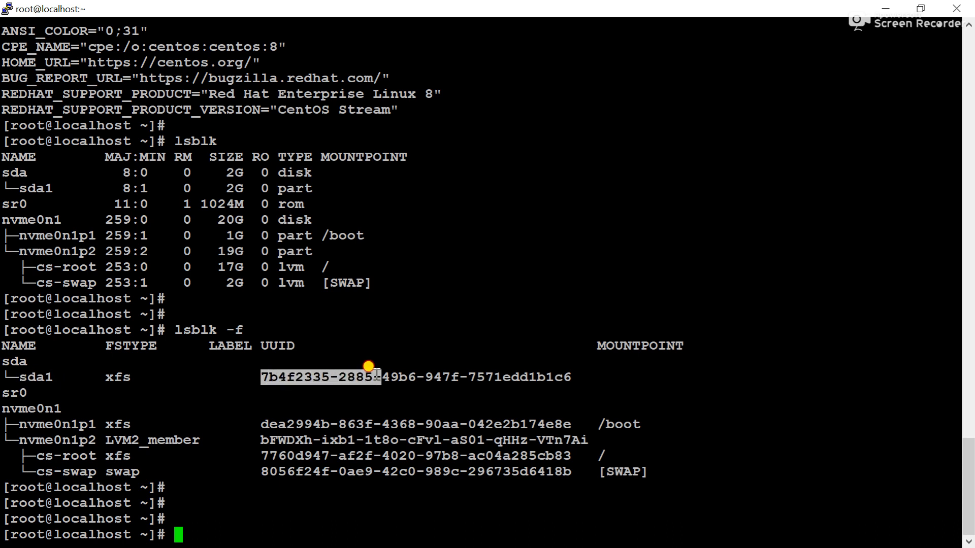
pyautogui.moveTo(474, 327)
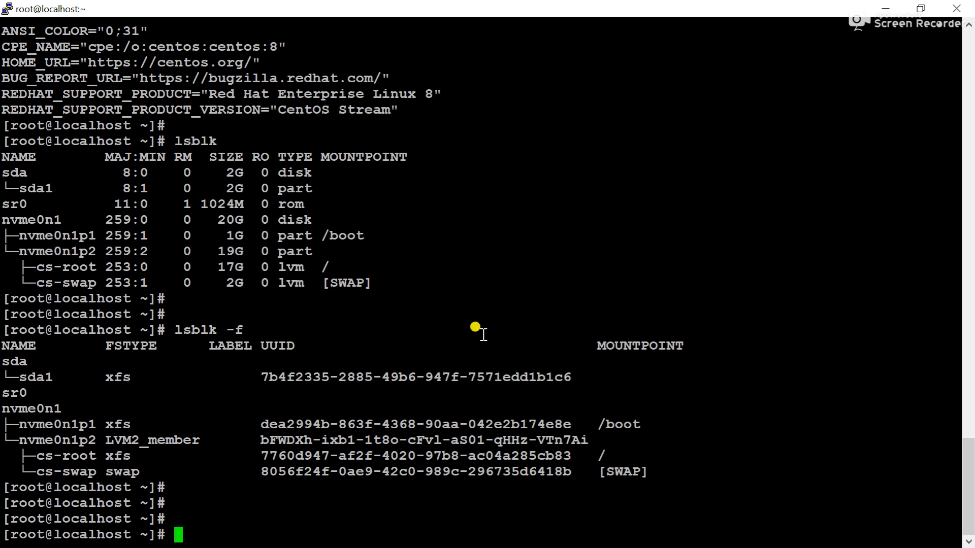
pyautogui.write('moun')
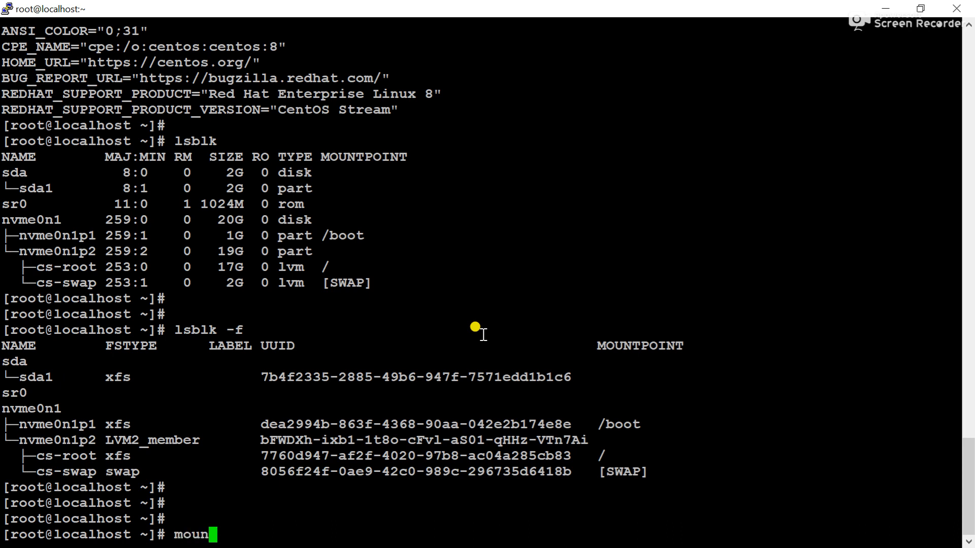
pyautogui.write('s')
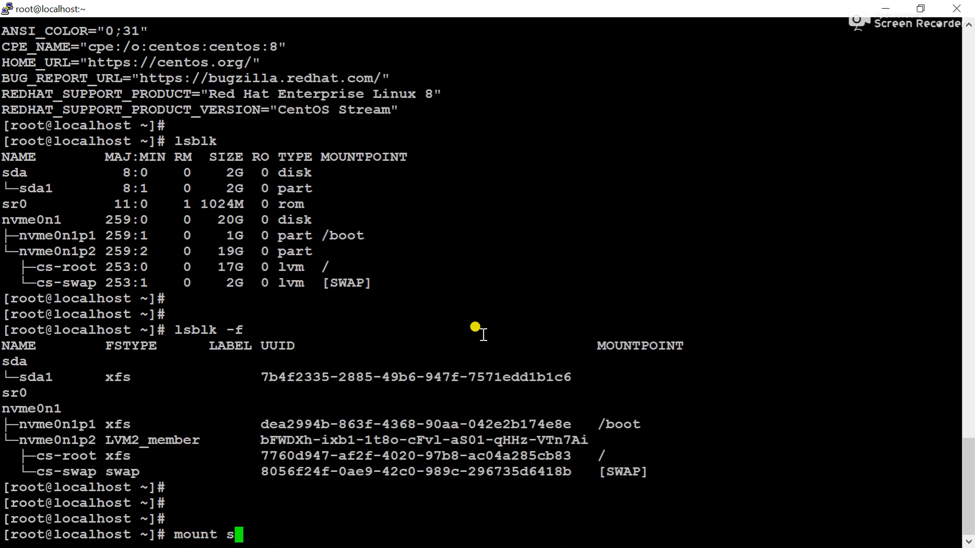
pyautogui.write('ource d')
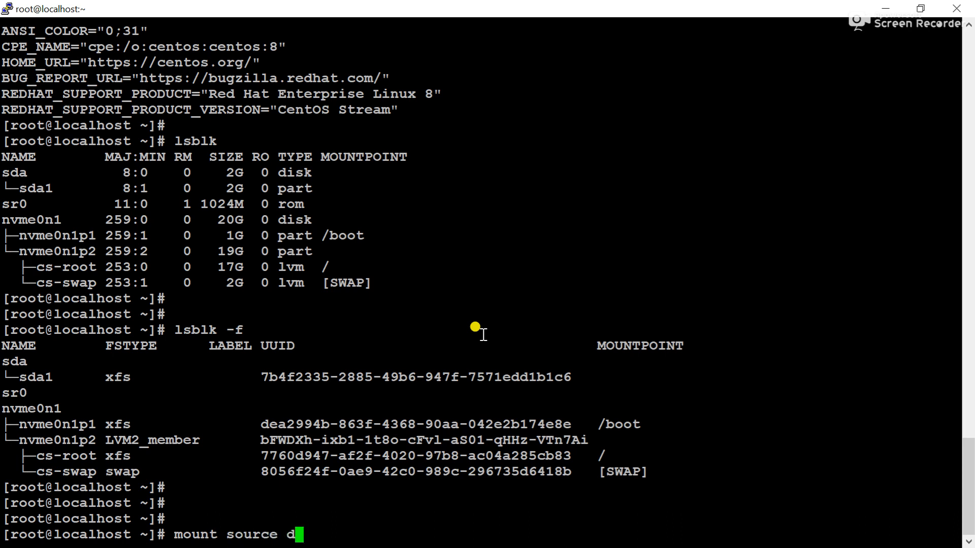
pyautogui.write('estinatio')
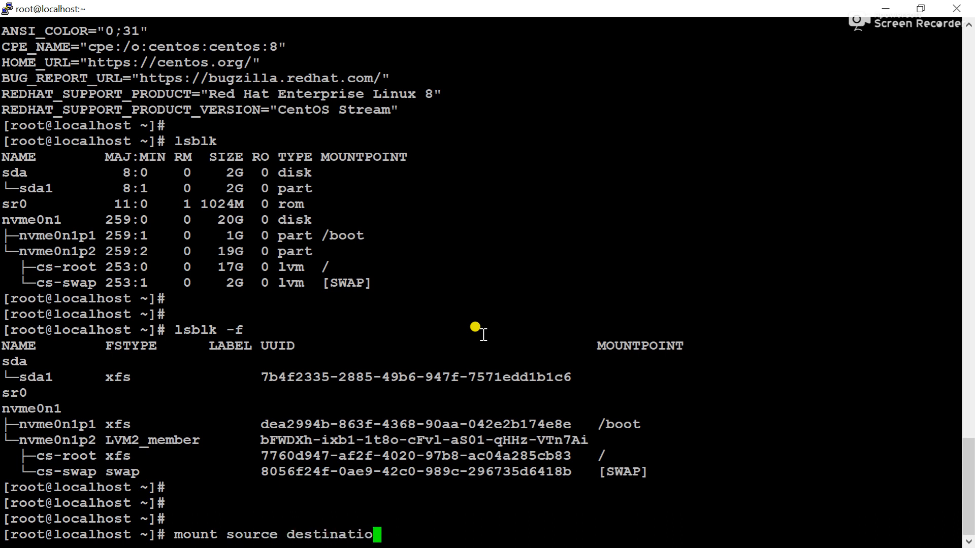
pyautogui.write('n')
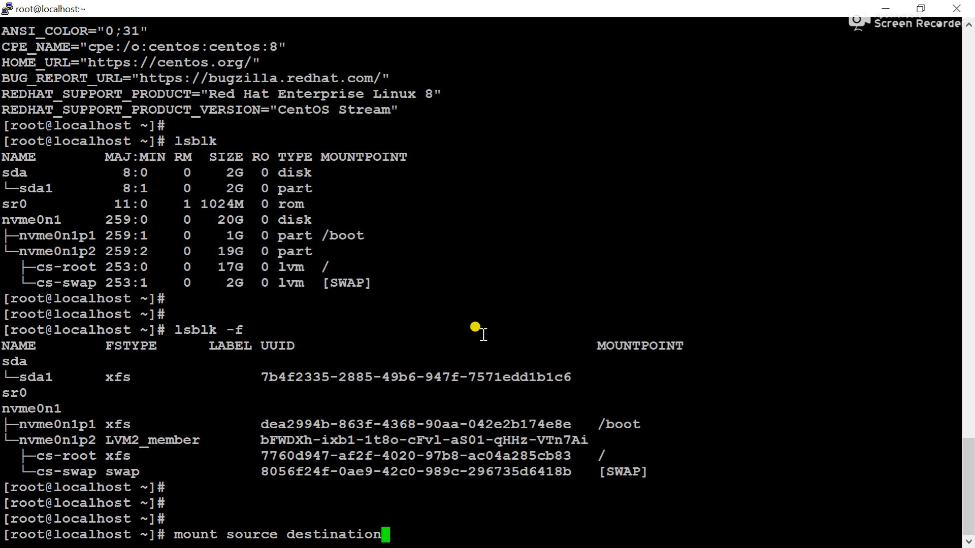
pyautogui.doubleClick(34, 377)
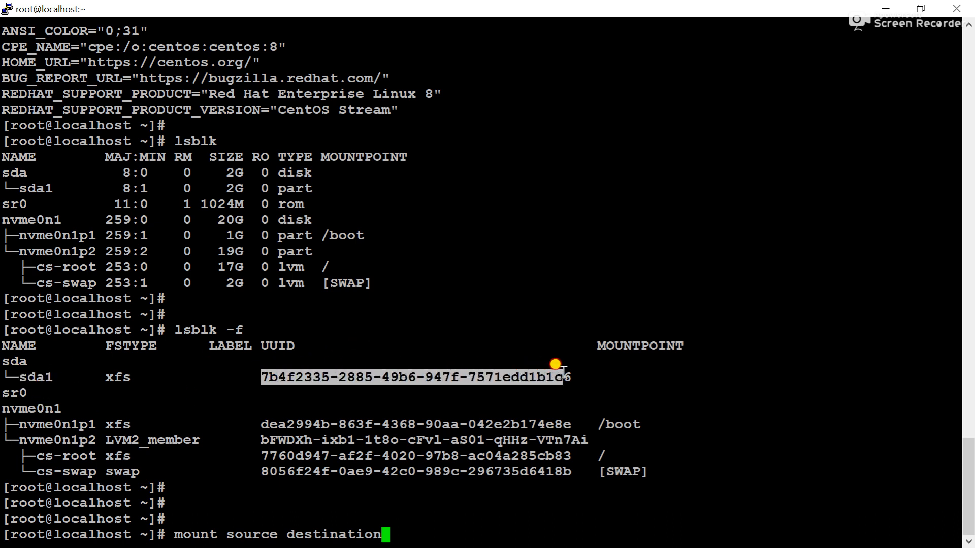
pyautogui.doubleClick(319, 535)
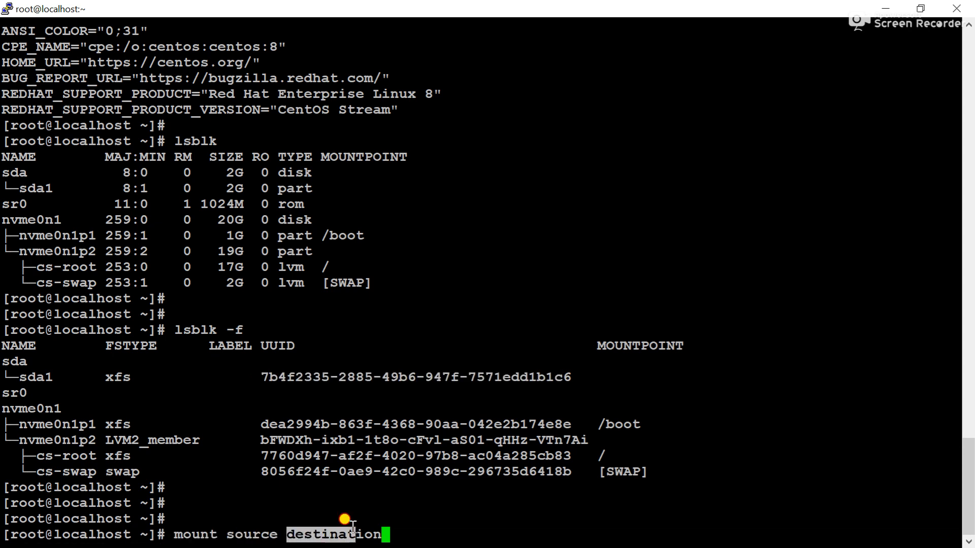
pyautogui.moveTo(508, 452)
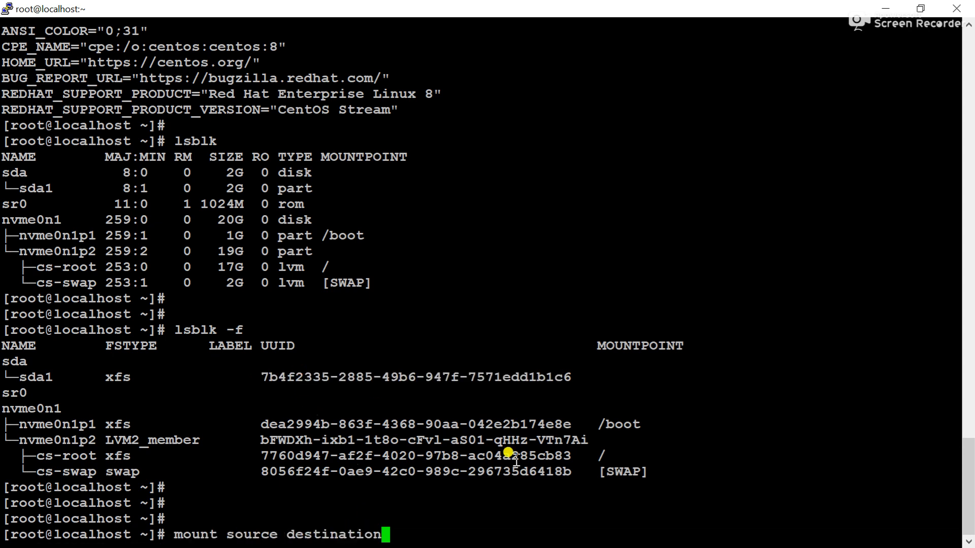
pyautogui.press('Backspace')
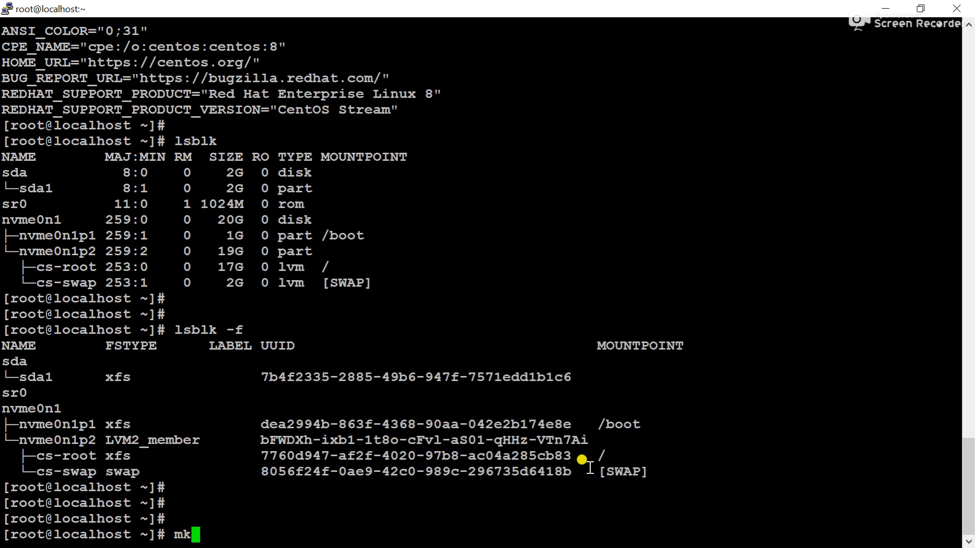
# Step: Create the /BKP directory with mkdir, then type vi /etc/fstab at the prompt
pyautogui.write('dir /B')
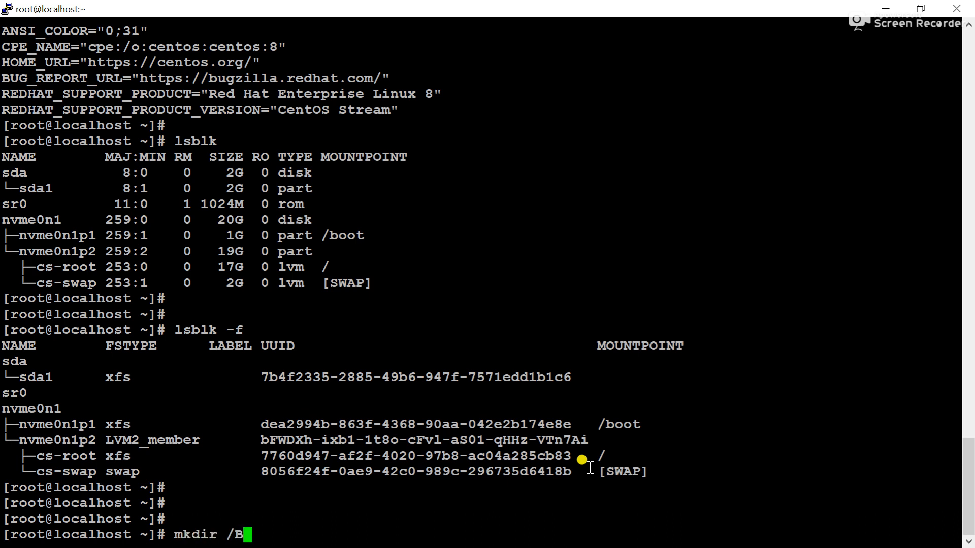
pyautogui.press('Return')
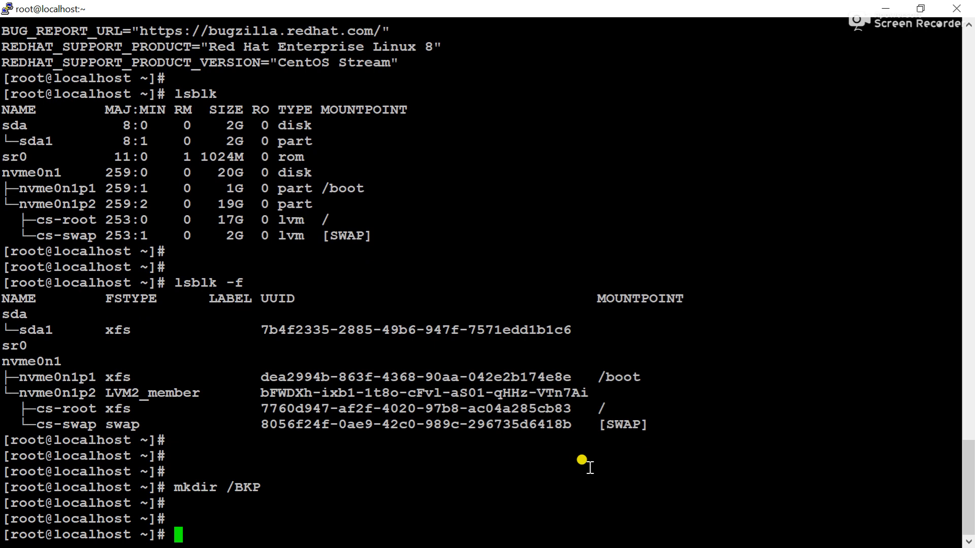
pyautogui.moveTo(268, 319)
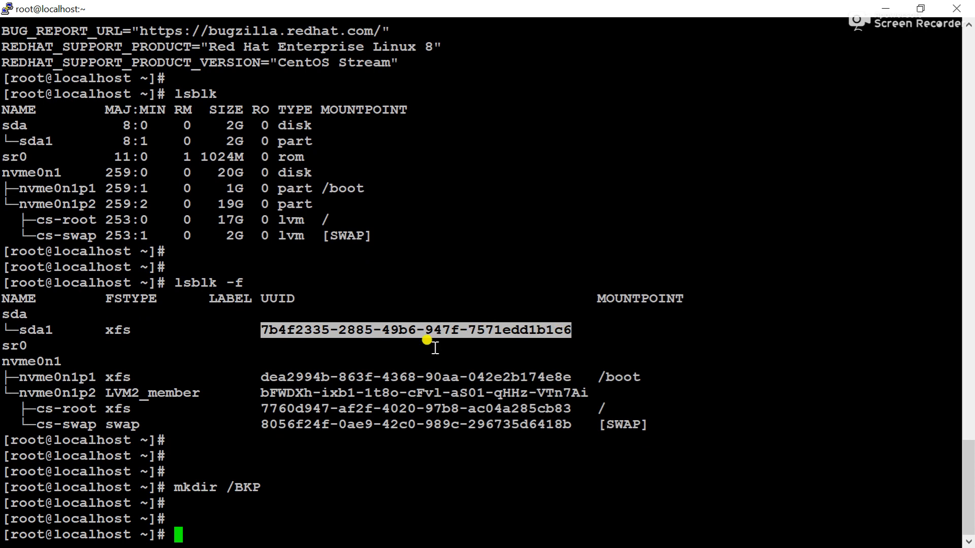
pyautogui.moveTo(222, 477)
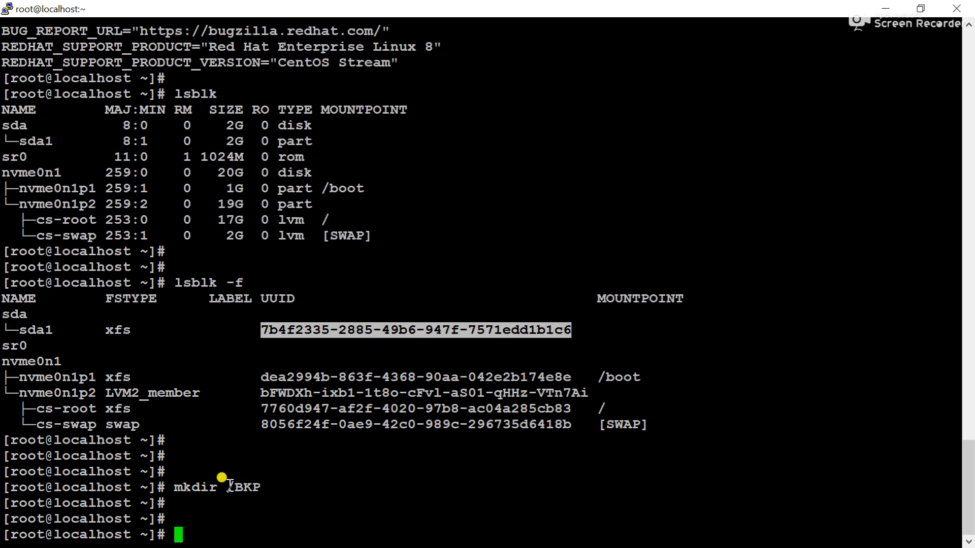
pyautogui.moveTo(397, 444)
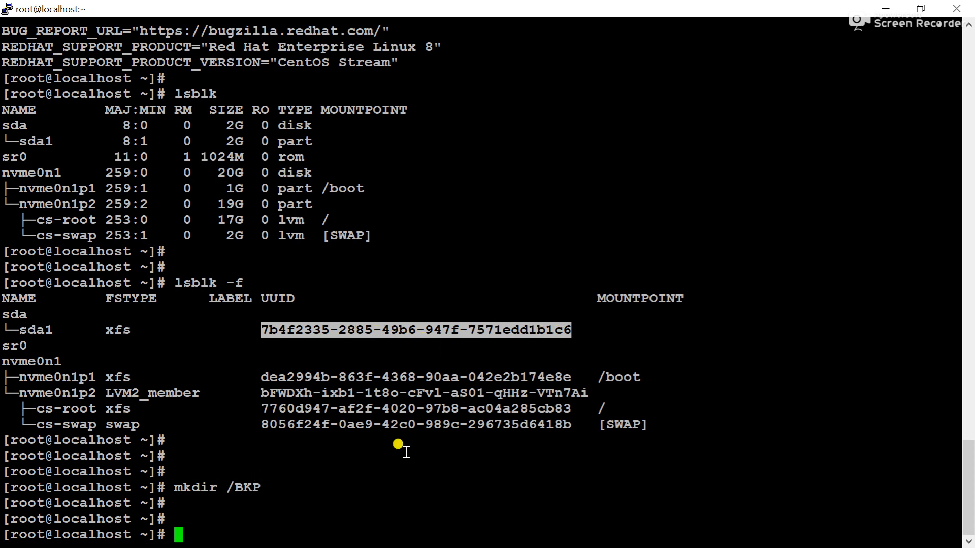
pyautogui.write('vi /')
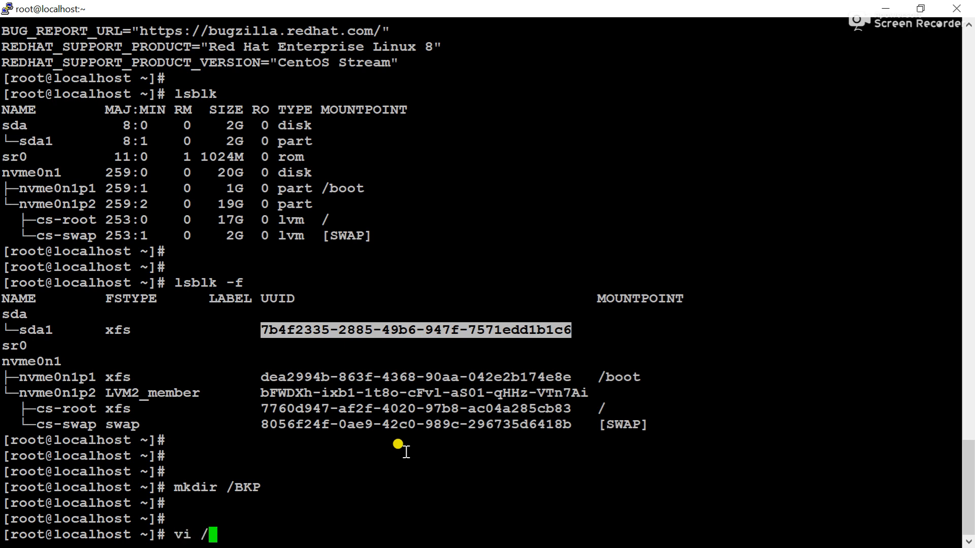
pyautogui.write('etc/')
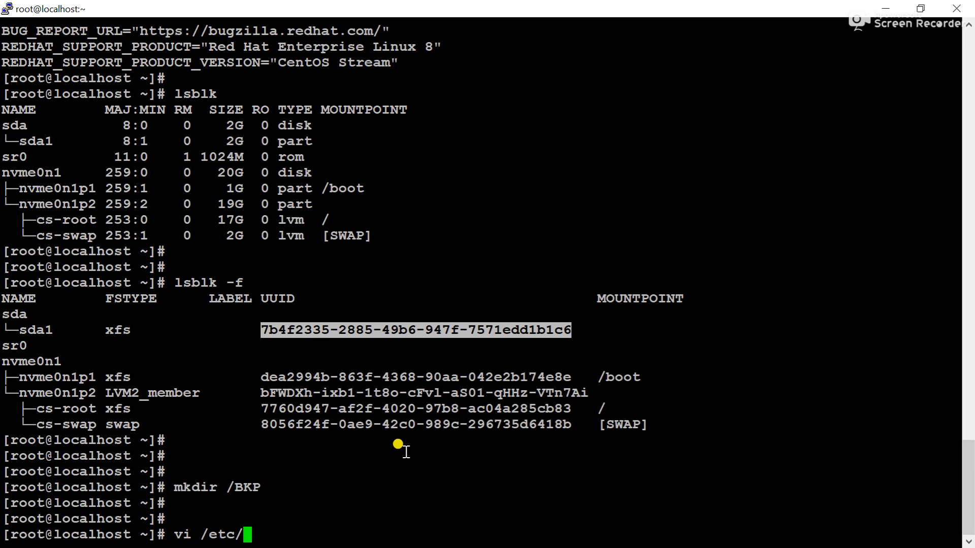
pyautogui.write('FS')
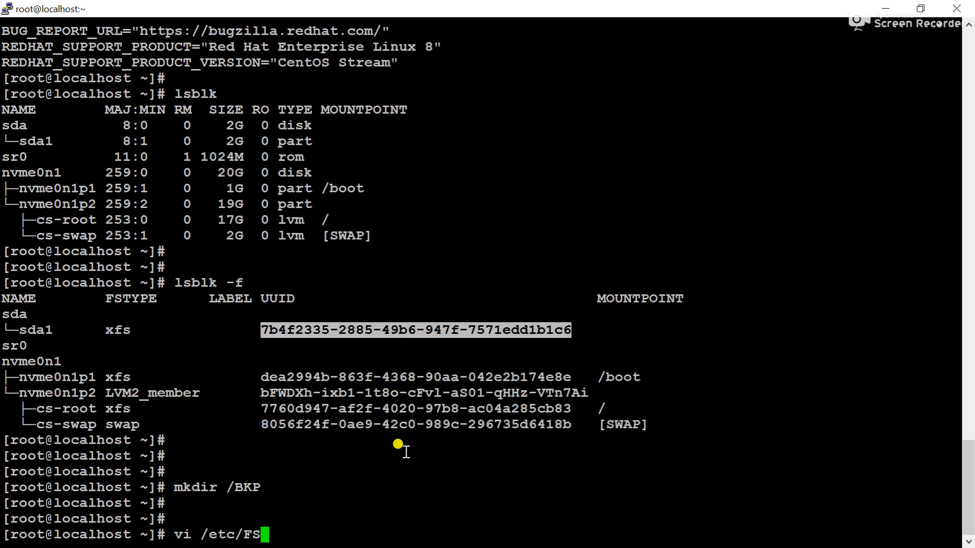
pyautogui.write('stab')
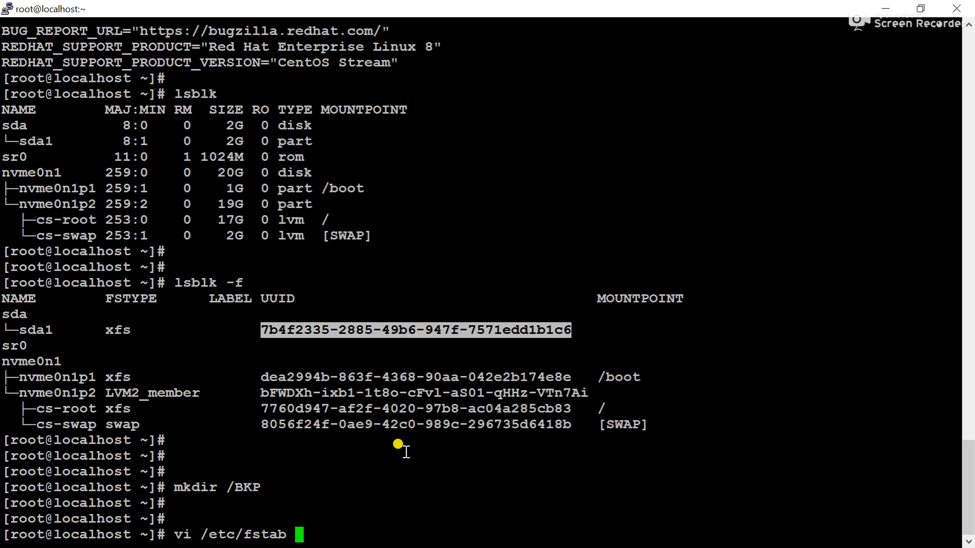
pyautogui.press('Return')
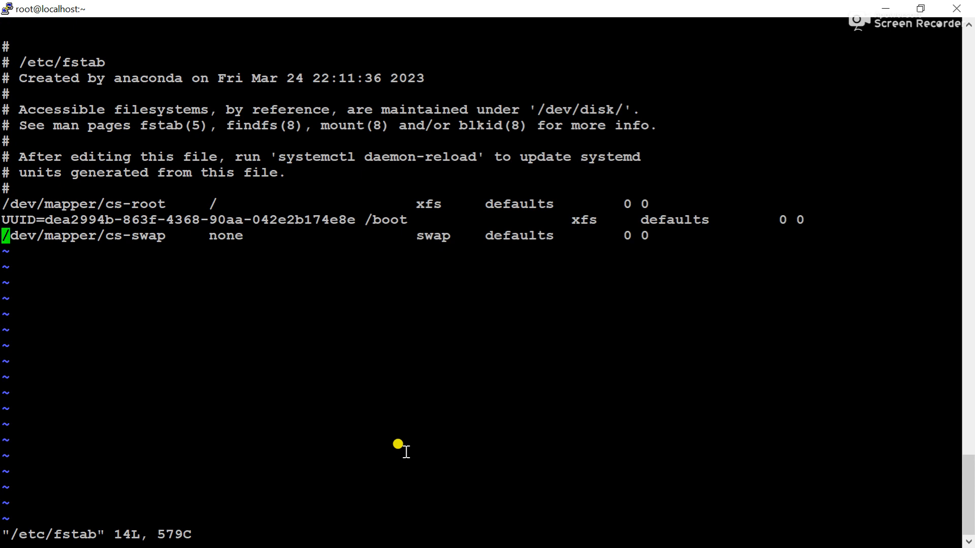
pyautogui.press('i')
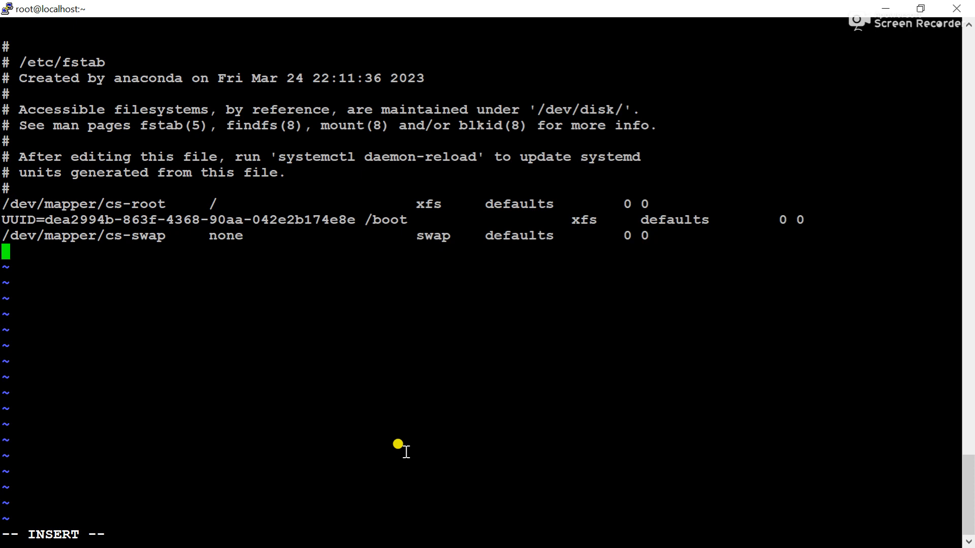
pyautogui.write('7b4f2335-2885-49b6-947f-7571edd1b1c6')
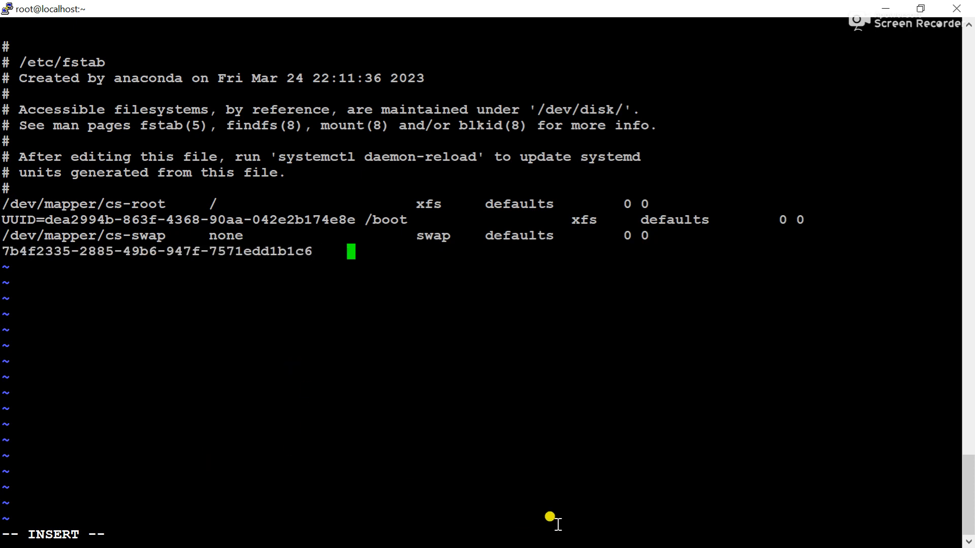
pyautogui.write('/BKP')
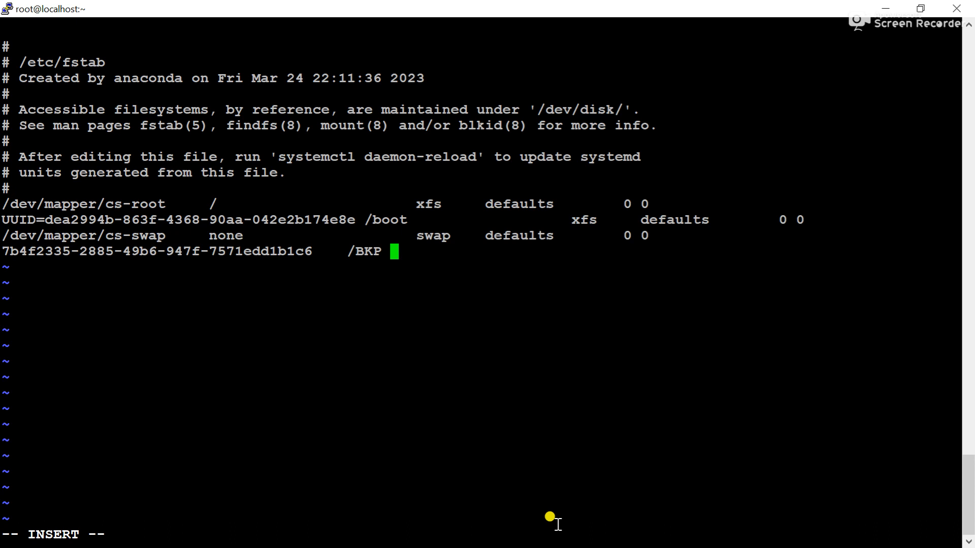
pyautogui.write('xfs')
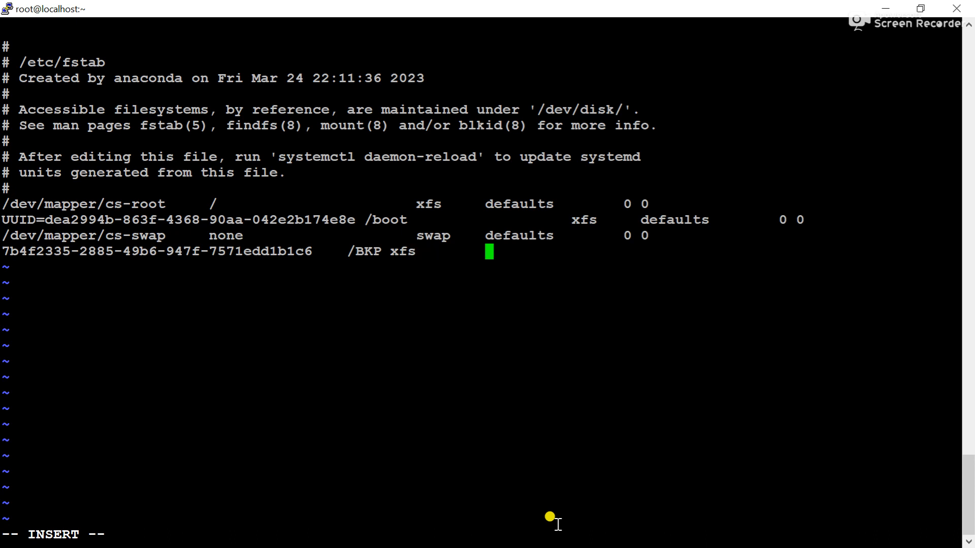
pyautogui.write('f')
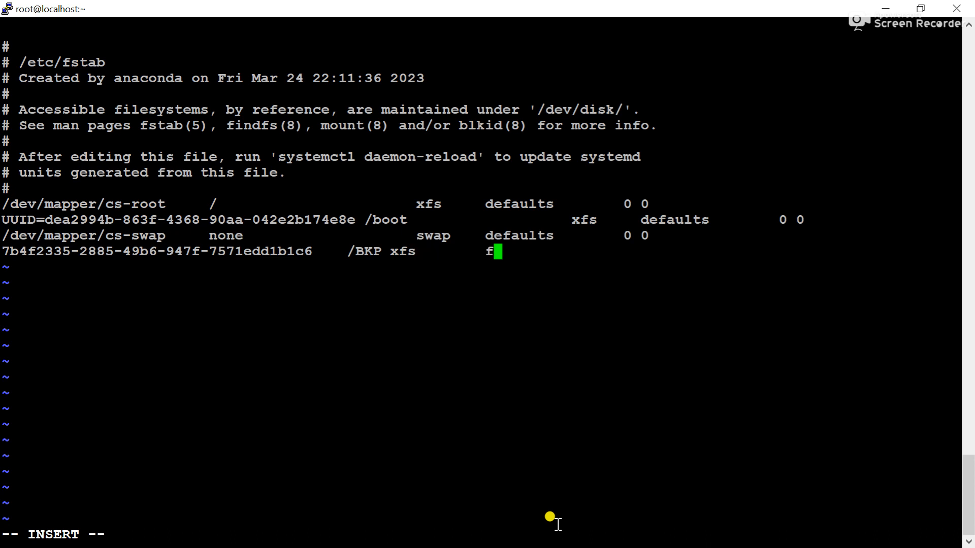
pyautogui.write('efaul')
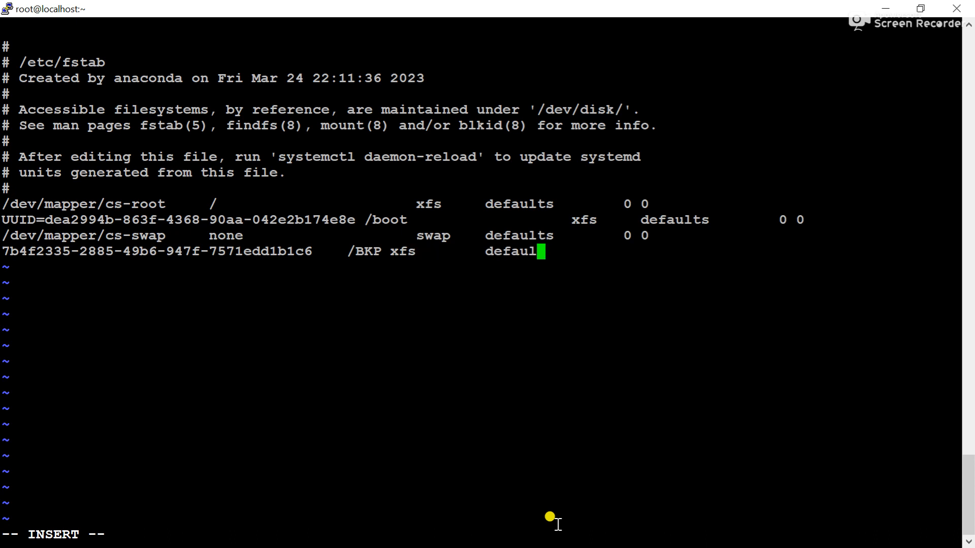
pyautogui.write('ts')
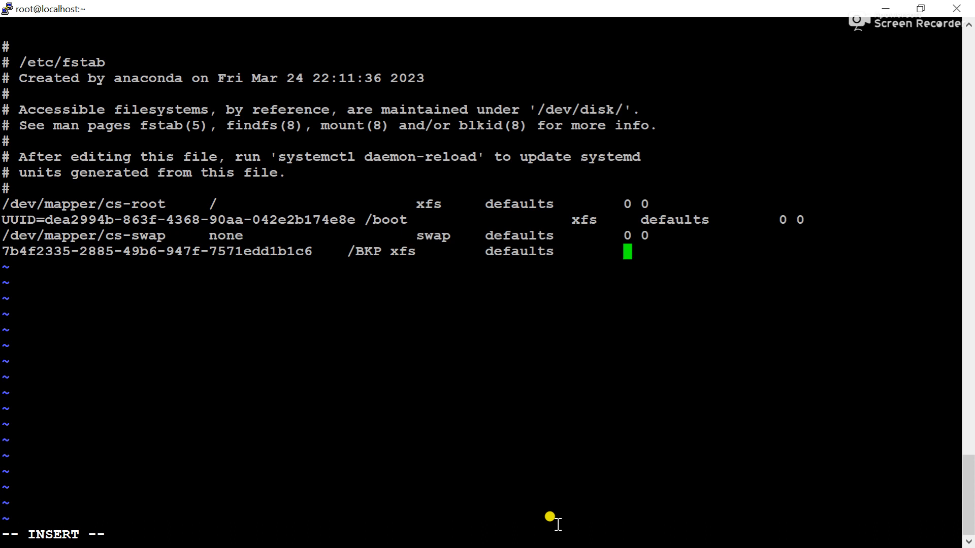
pyautogui.write('0')
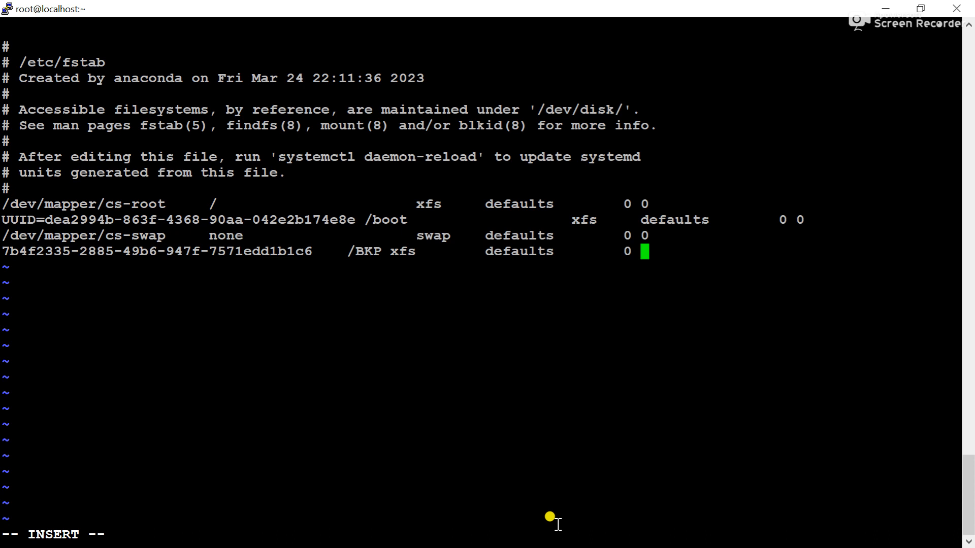
pyautogui.press('Escape')
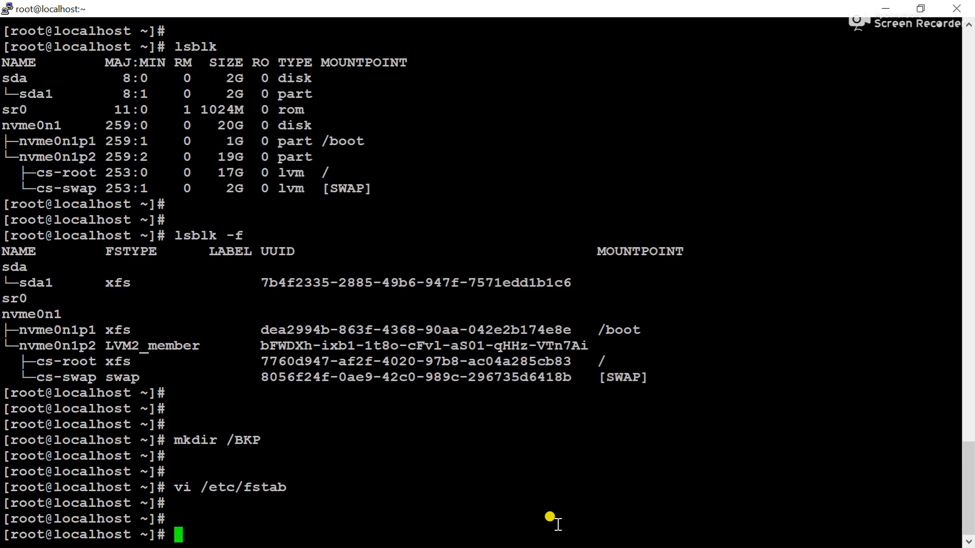
# Step: Run mount -a, which fails on the /BKP entry, then highlight xfs and retype mount -a
pyautogui.write('m')
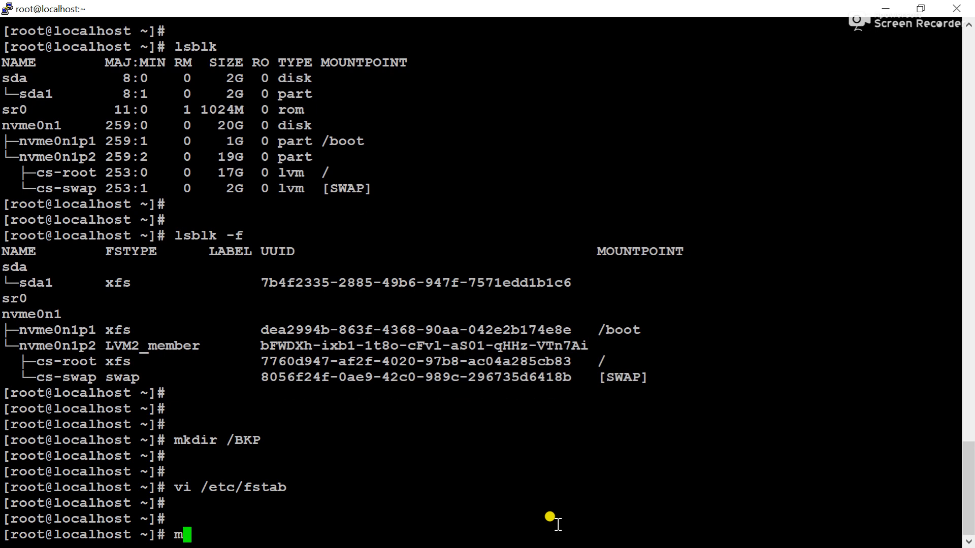
pyautogui.write('ount -a')
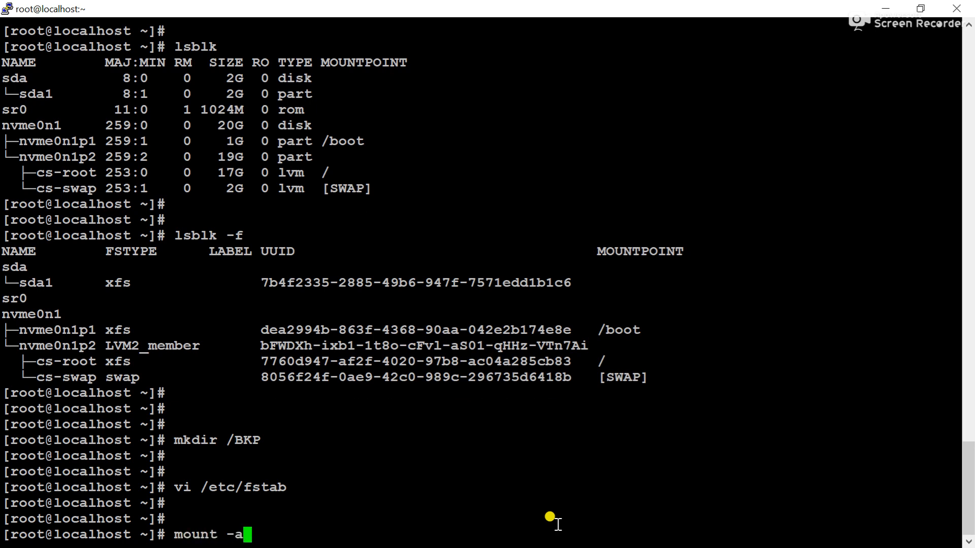
pyautogui.press('Return')
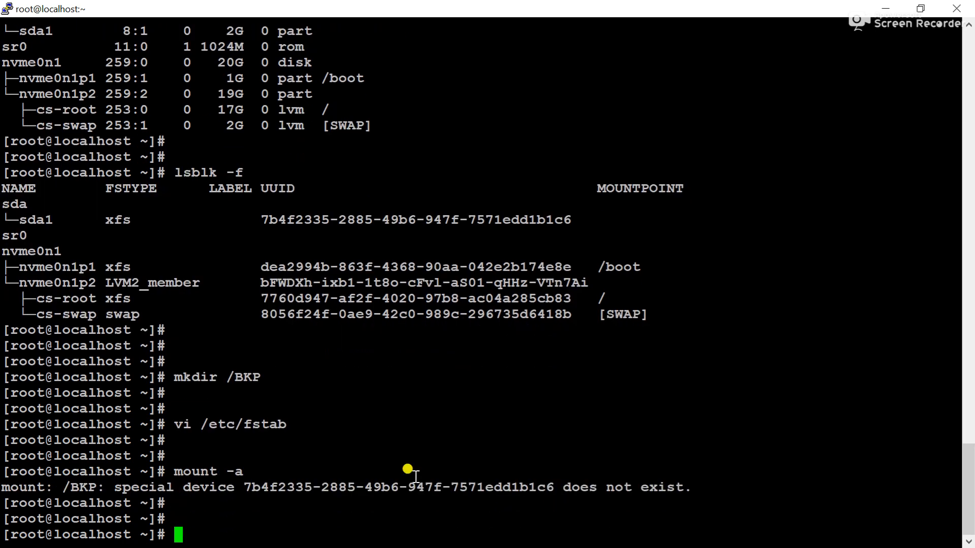
pyautogui.moveTo(554, 479)
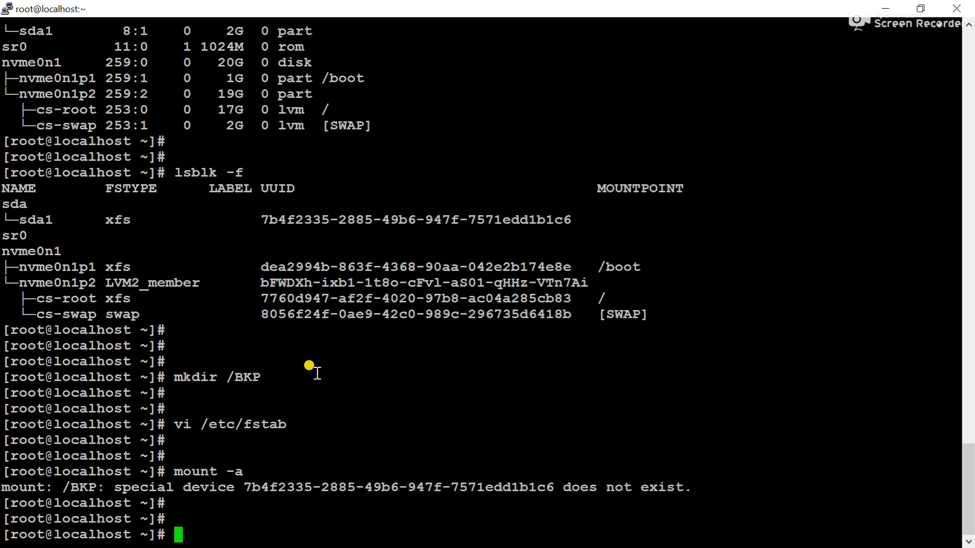
pyautogui.moveTo(112, 229)
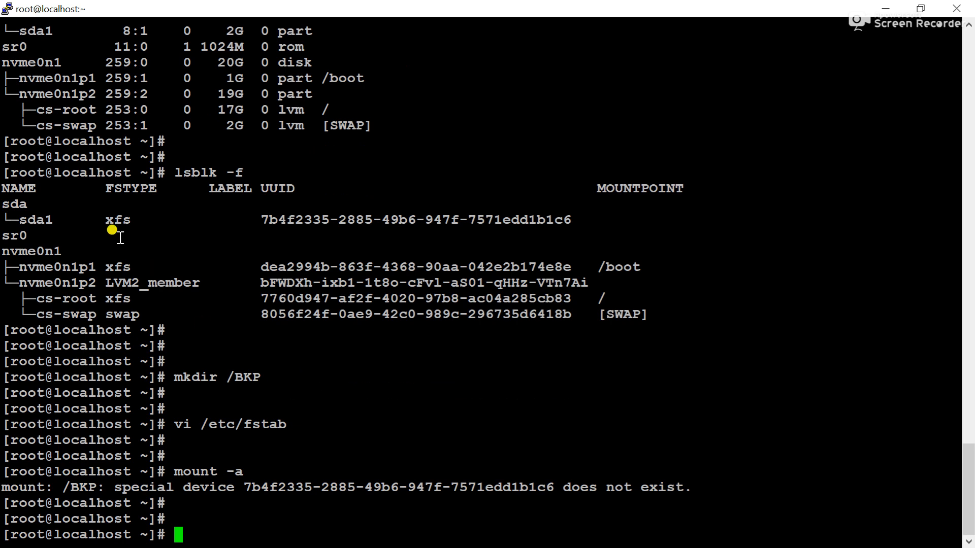
pyautogui.moveTo(98, 213)
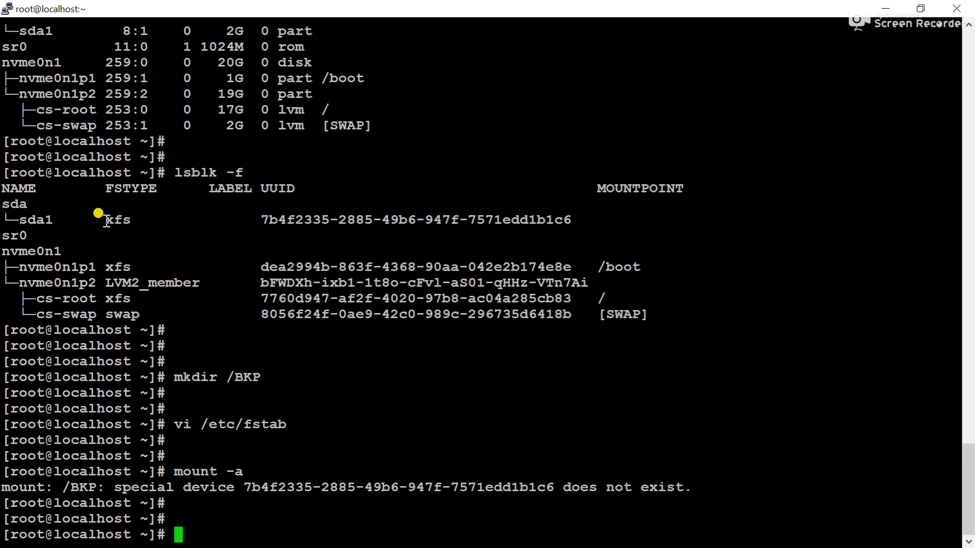
pyautogui.doubleClick(117, 219)
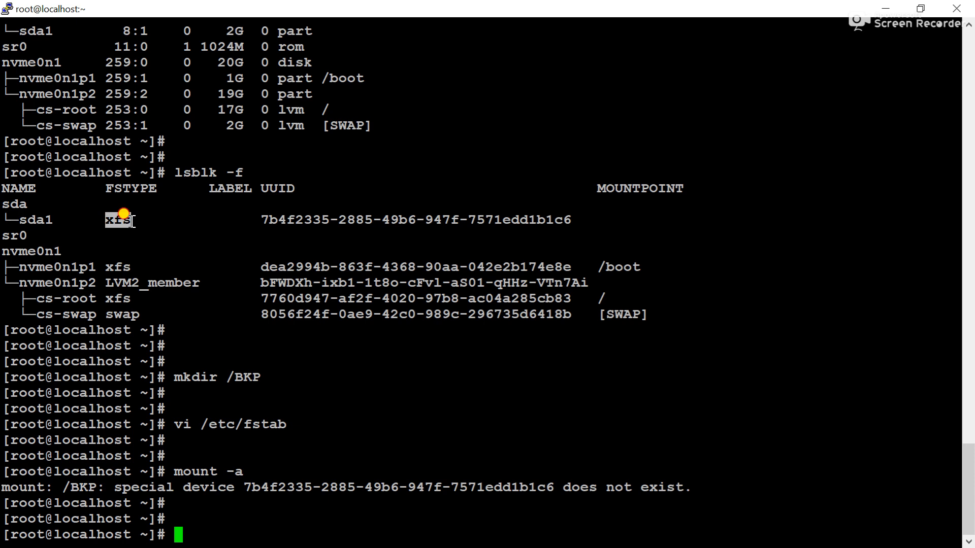
pyautogui.moveTo(241, 270)
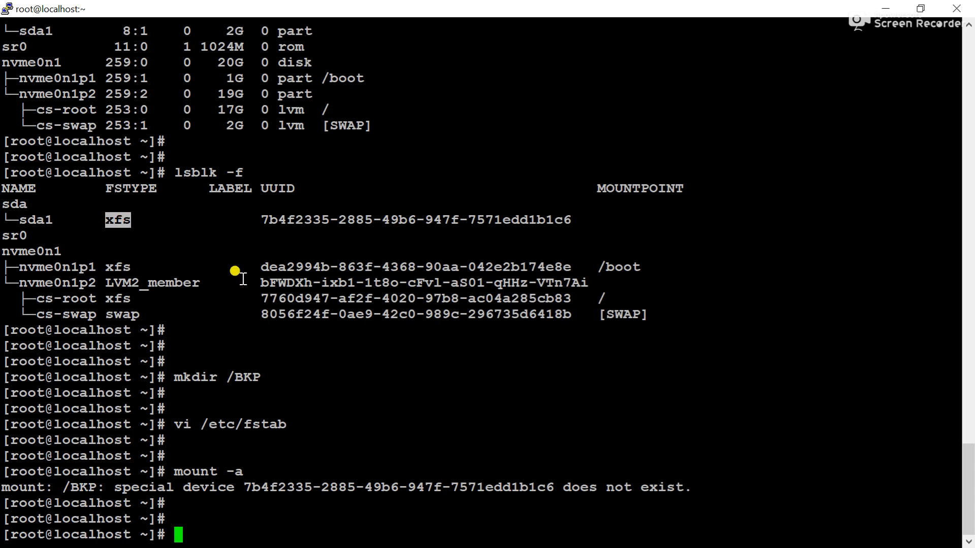
pyautogui.write('mount -a')
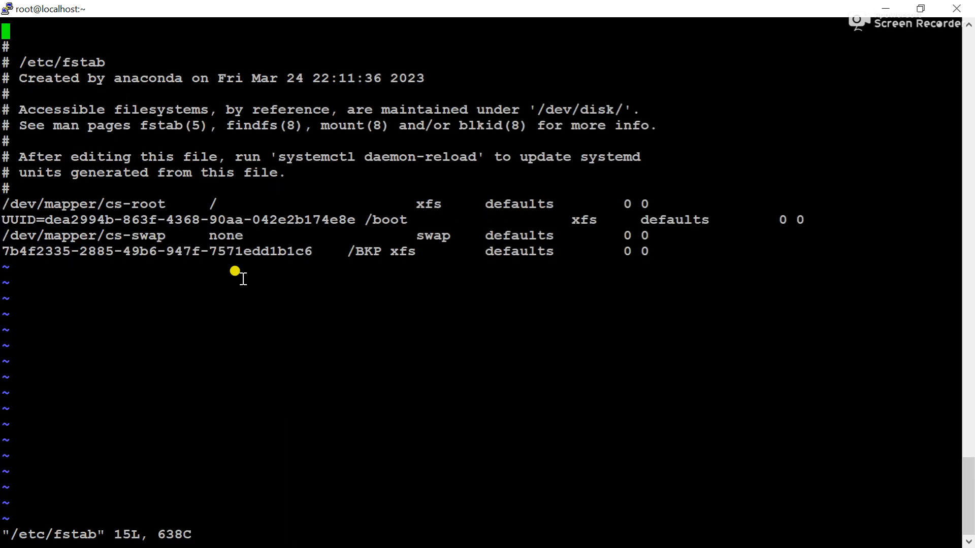
# Step: Quit fstab with :q!, reopen it, move to the /BKP line, and quit with :q! again
pyautogui.write(':q!')
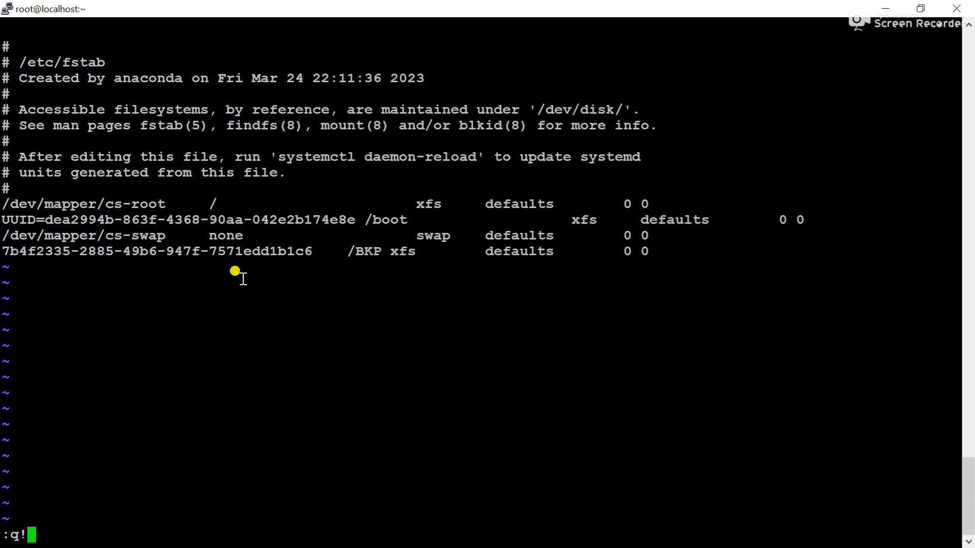
pyautogui.press('Return')
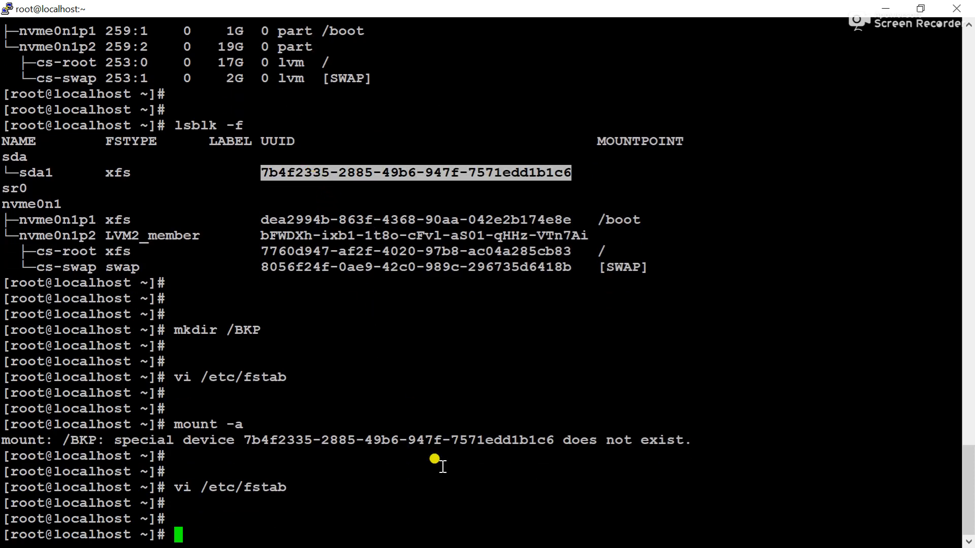
pyautogui.press('Return')
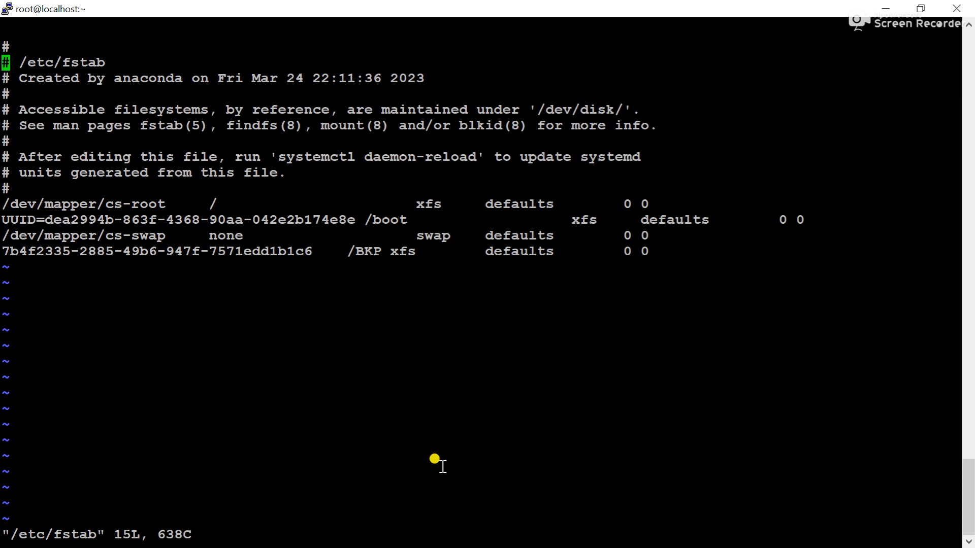
pyautogui.press('j')
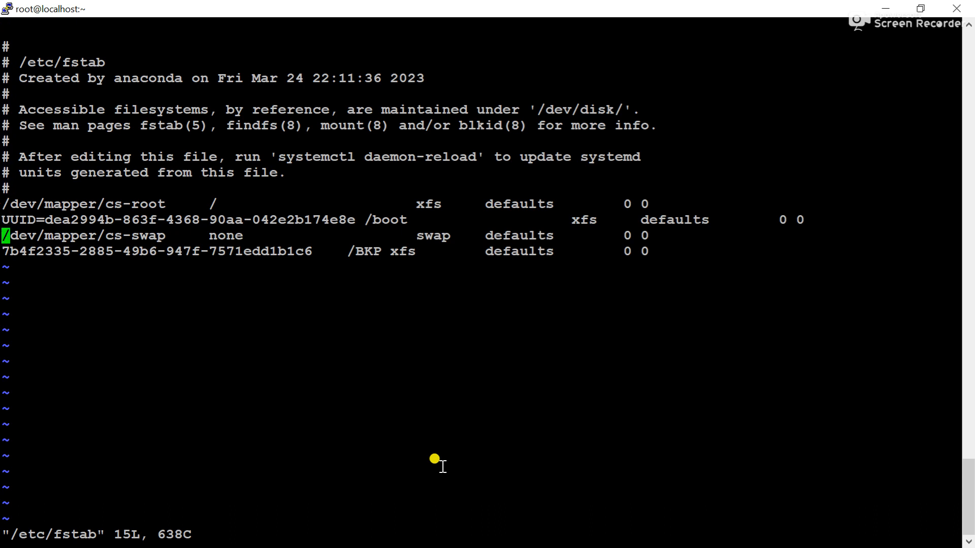
pyautogui.press('j')
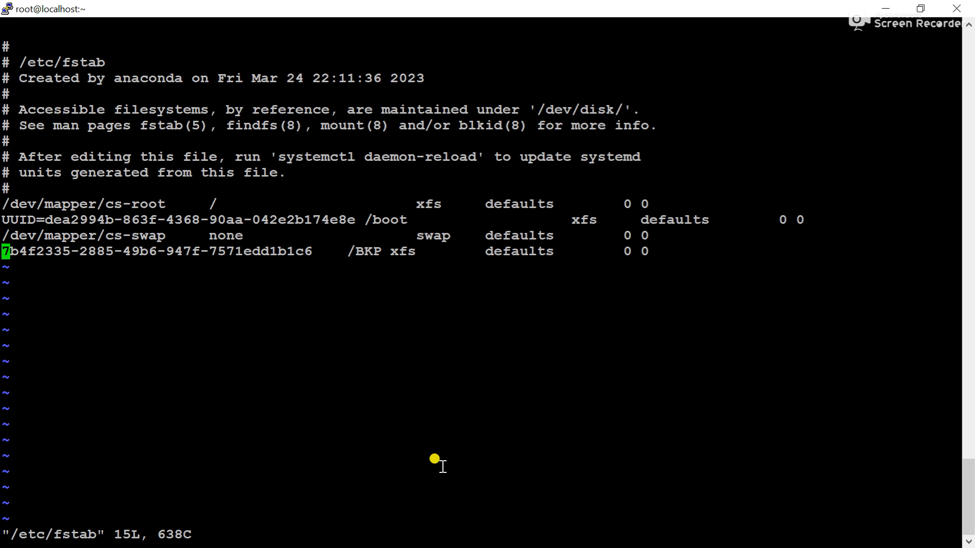
pyautogui.write(':q!')
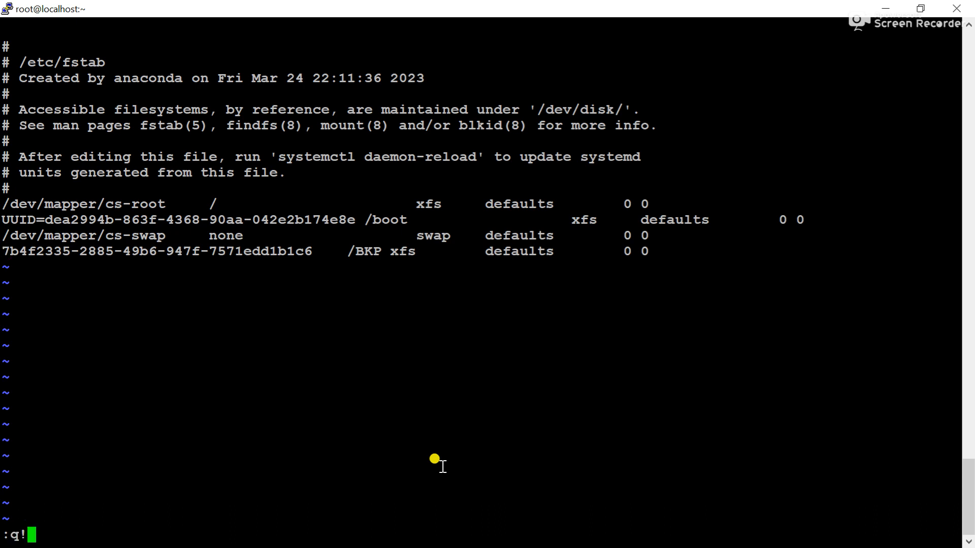
pyautogui.press('Return')
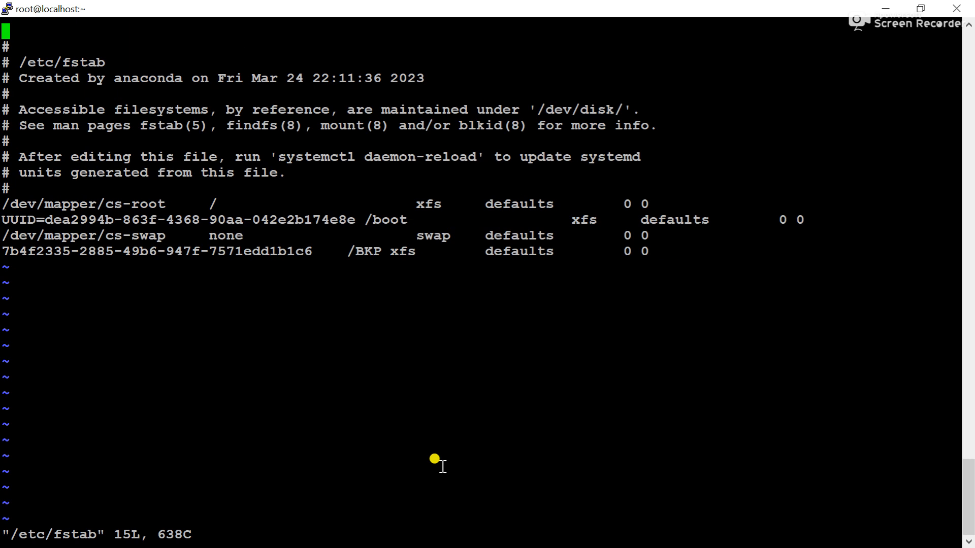
# Step: Jump to the /BKP line in vi and insert 'UUID=' before the identifier
pyautogui.press('G')
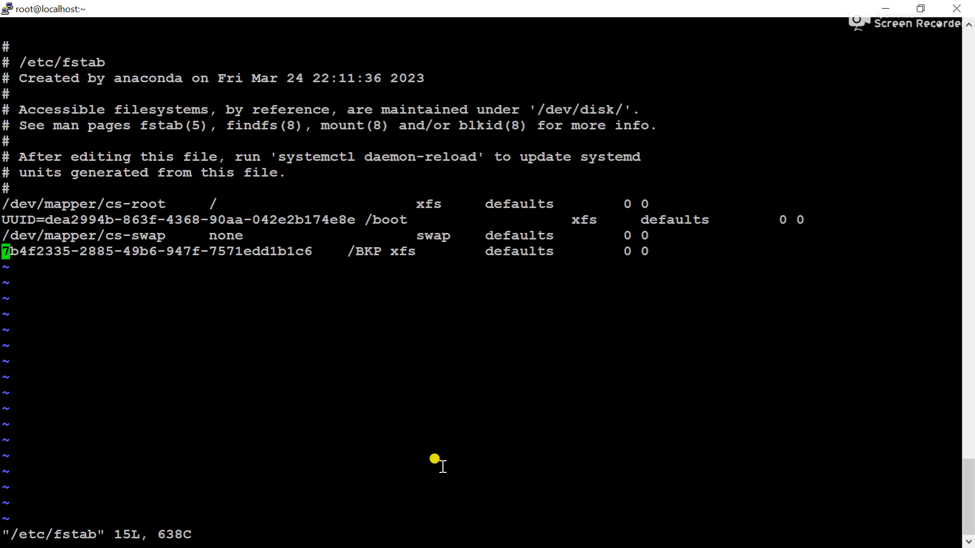
pyautogui.moveTo(2, 225)
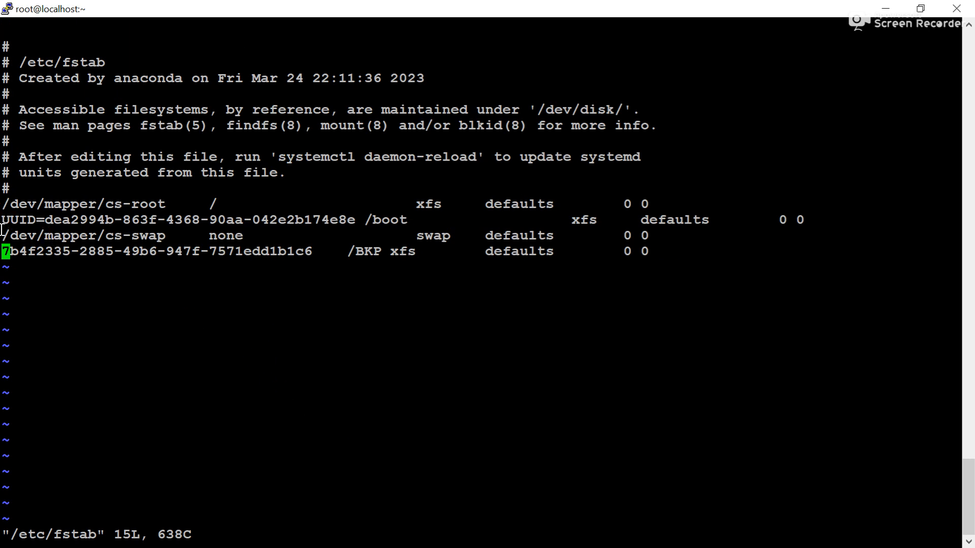
pyautogui.moveTo(130, 347)
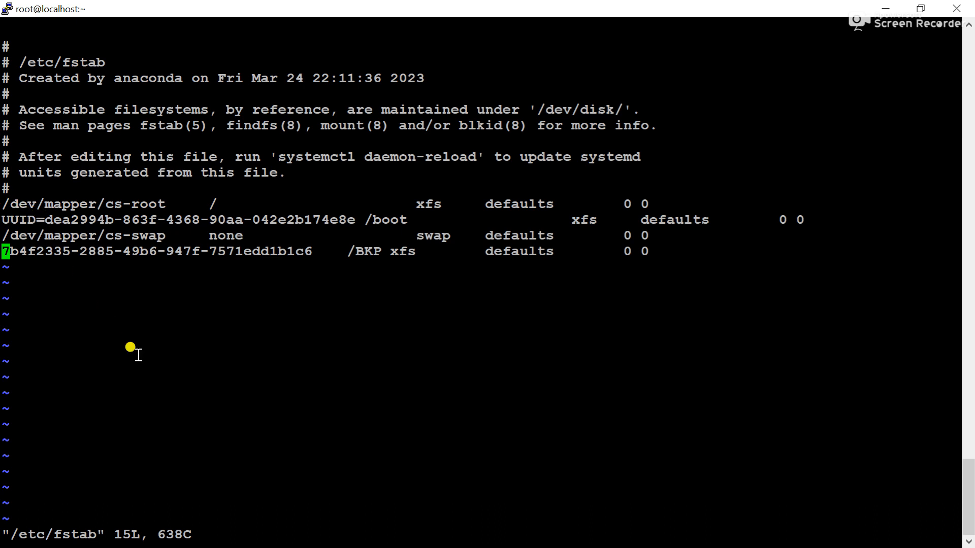
pyautogui.press('i')
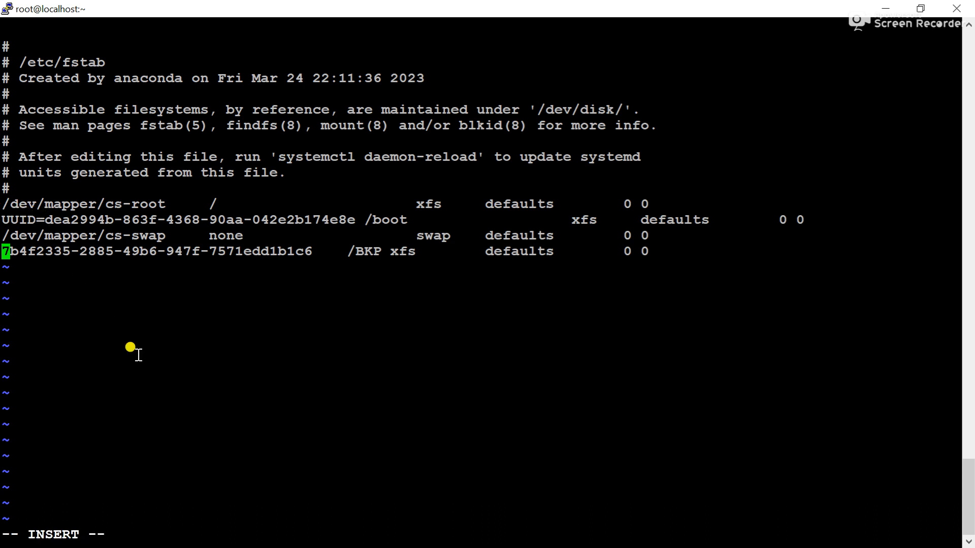
pyautogui.write('UUID=')
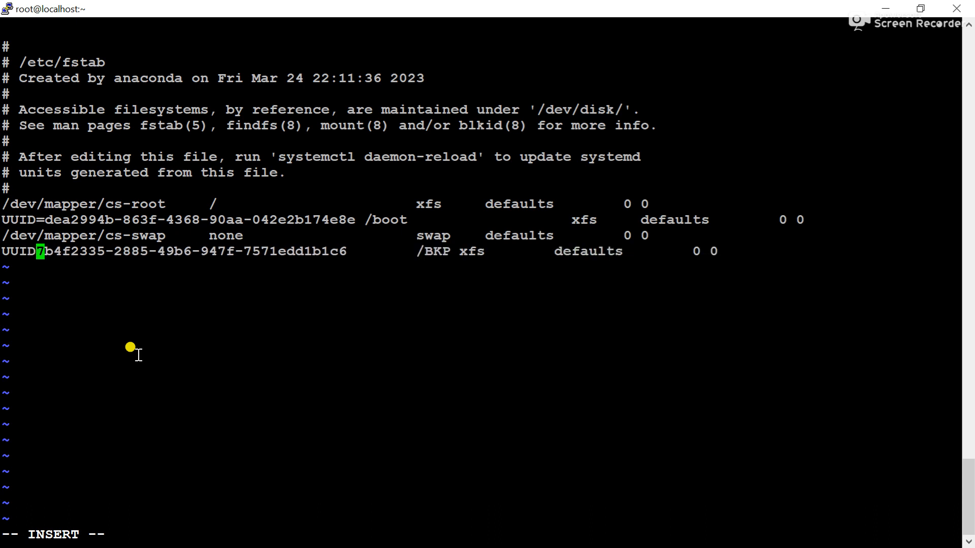
pyautogui.write('=')
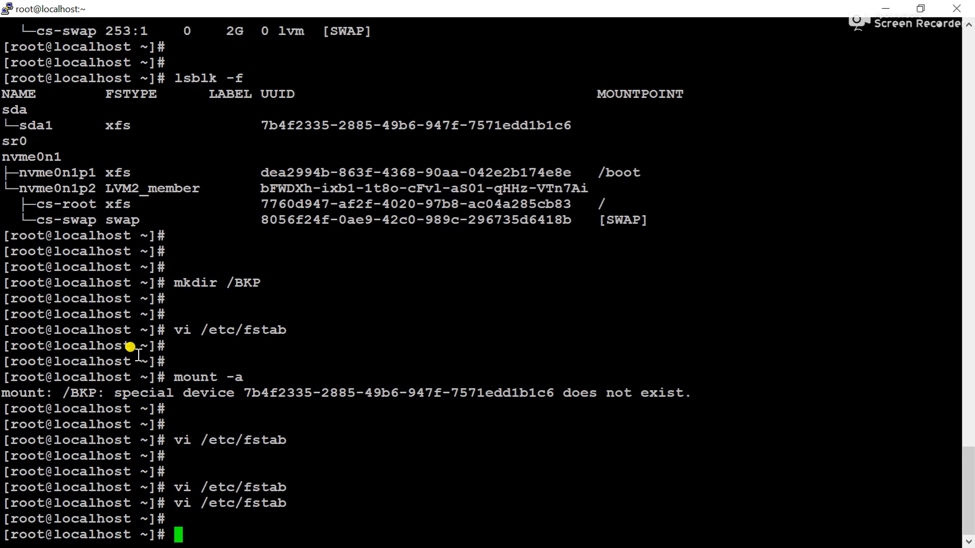
# Step: Run mount -a so the corrected fstab entries mount without errors
pyautogui.write('mount')
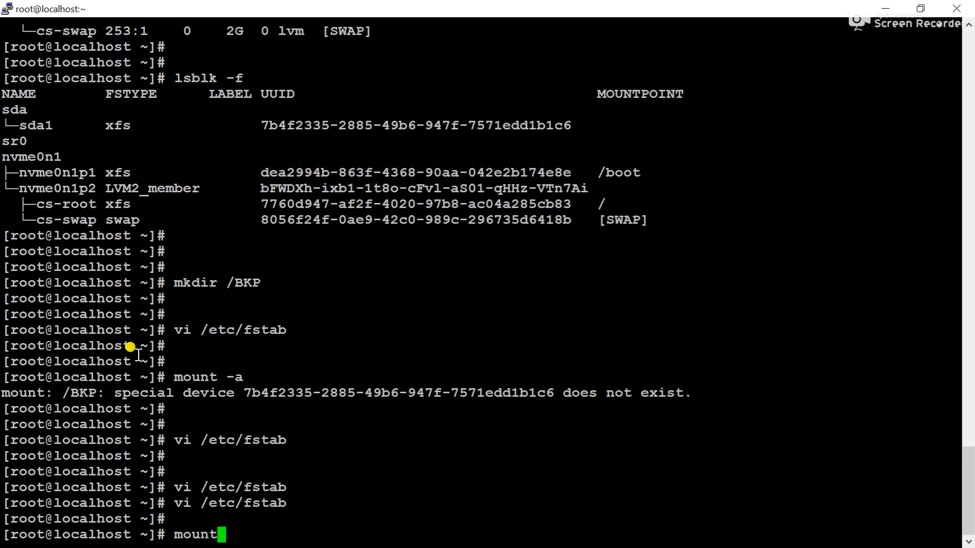
pyautogui.write('-a')
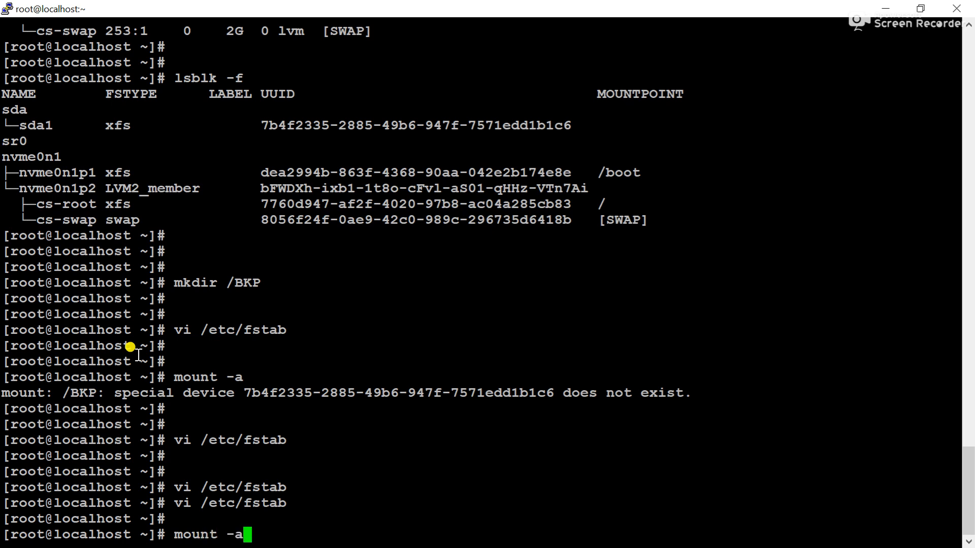
pyautogui.press('Return')
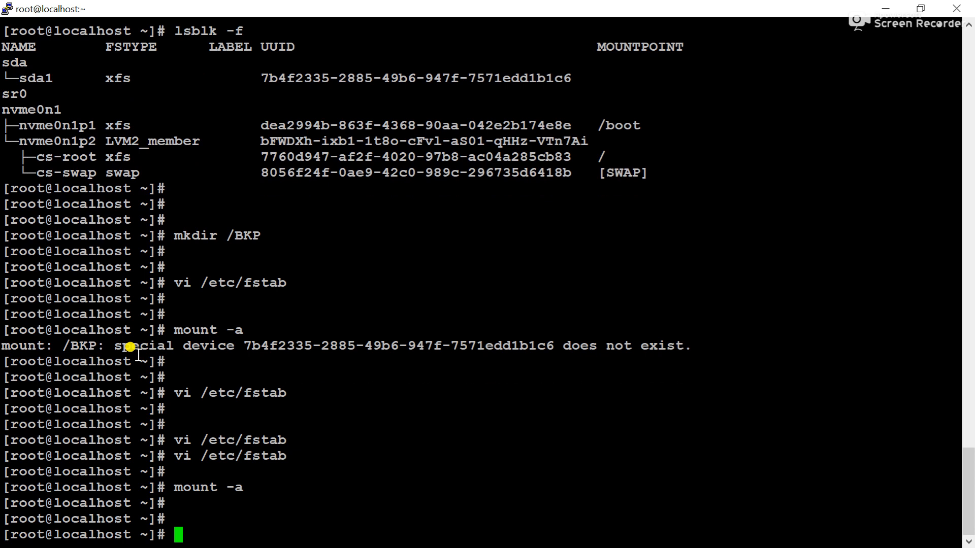
# Step: Run df -h to confirm /dev/sda1 is mounted on /BKP at 2.0G
pyautogui.write('df')
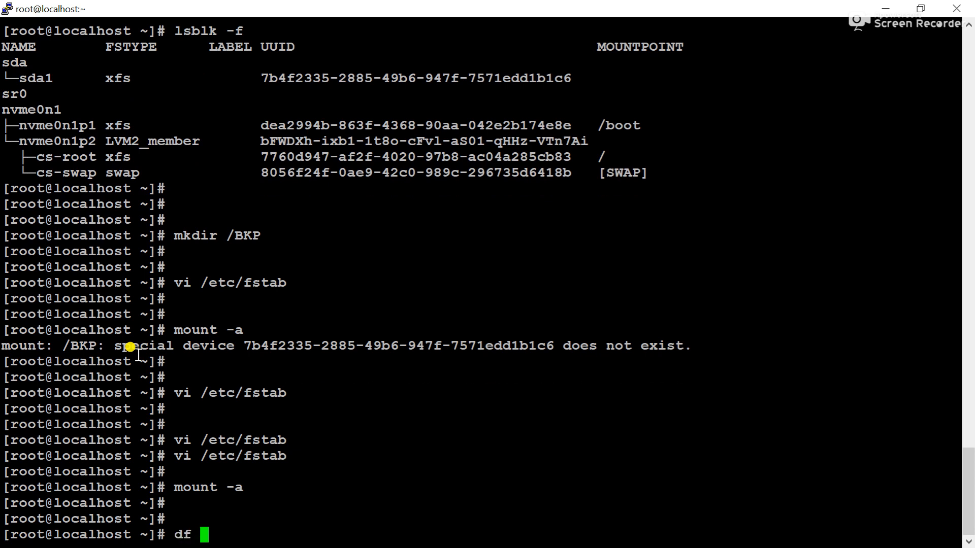
pyautogui.write('-')
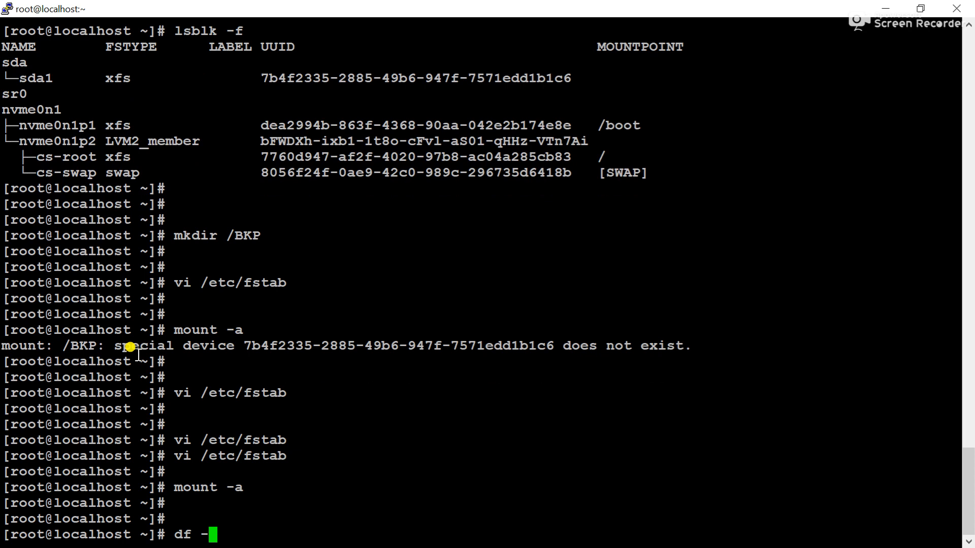
pyautogui.press('Return')
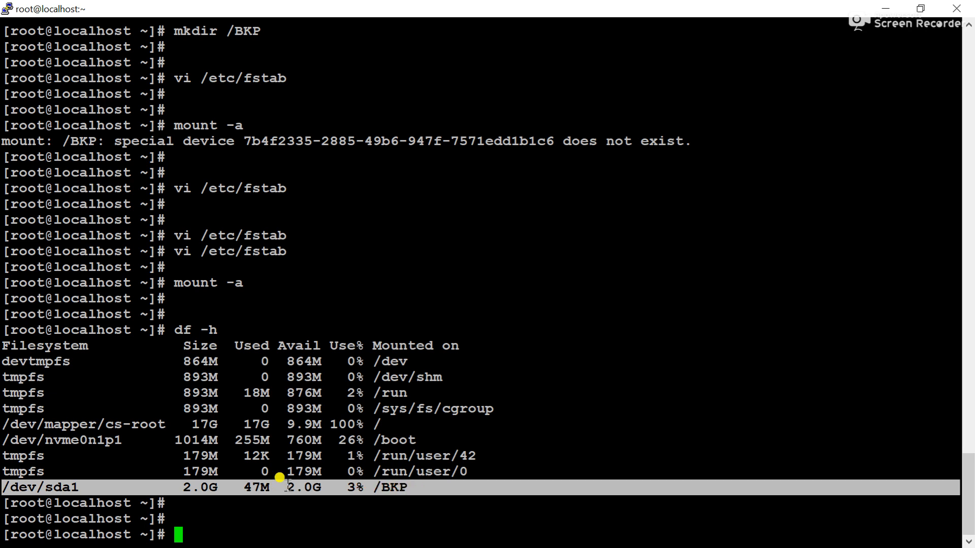
pyautogui.moveTo(373, 260)
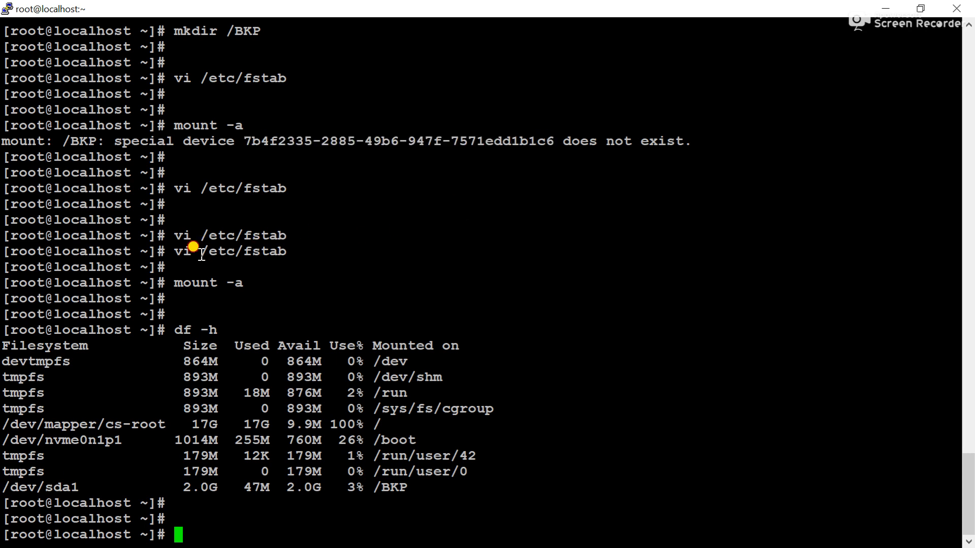
pyautogui.moveTo(291, 304)
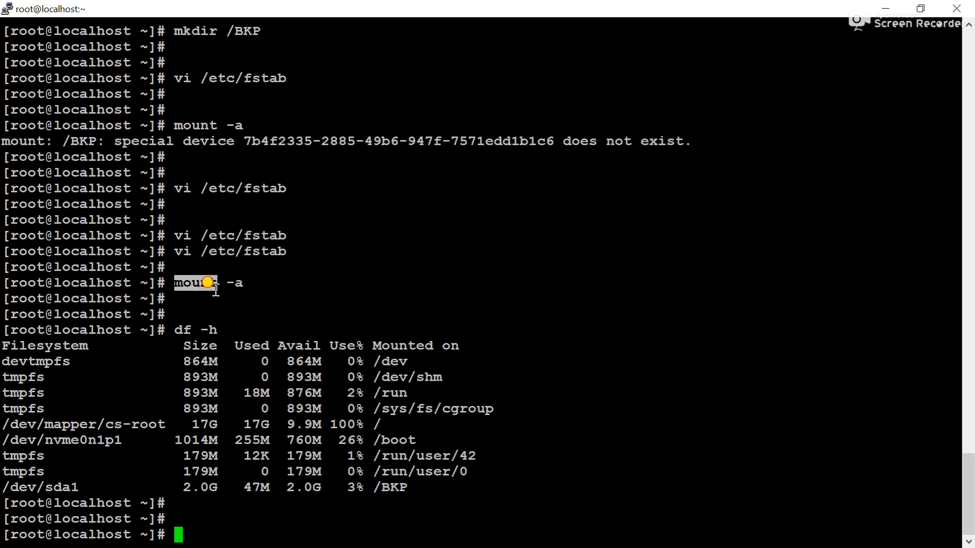
pyautogui.moveTo(266, 317)
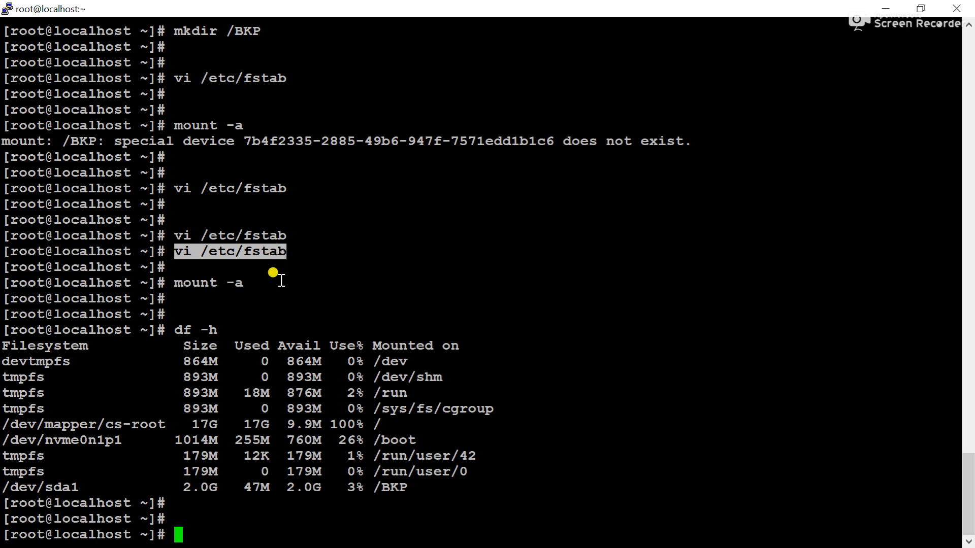
pyautogui.moveTo(169, 275)
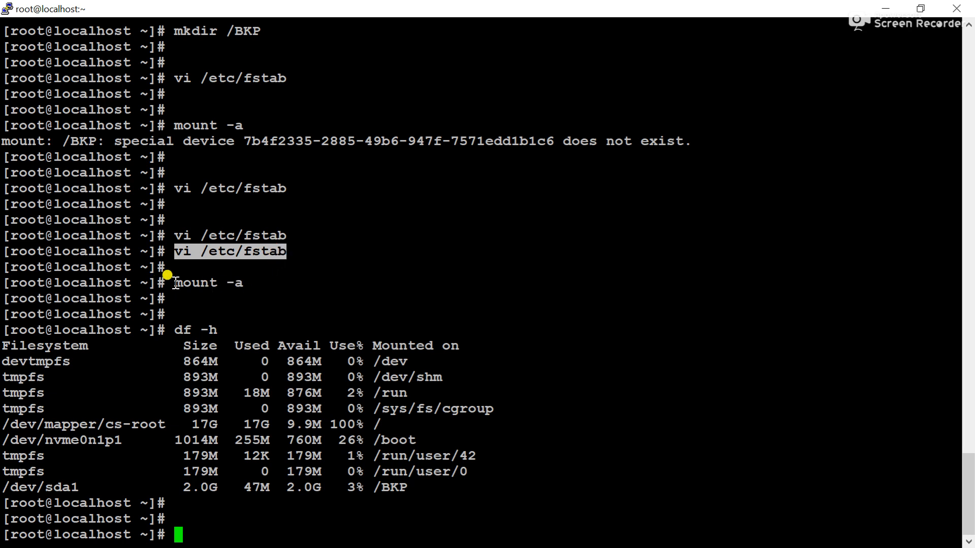
pyautogui.moveTo(245, 298)
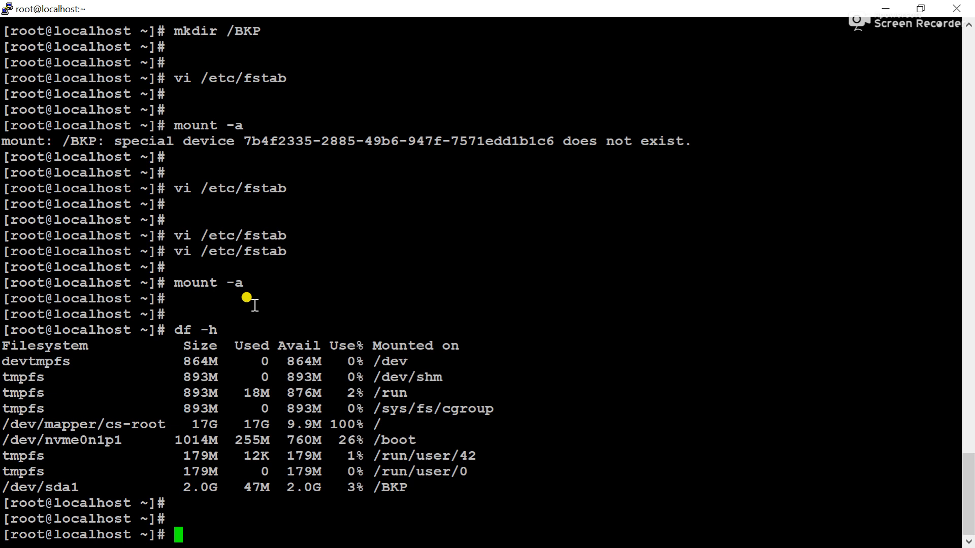